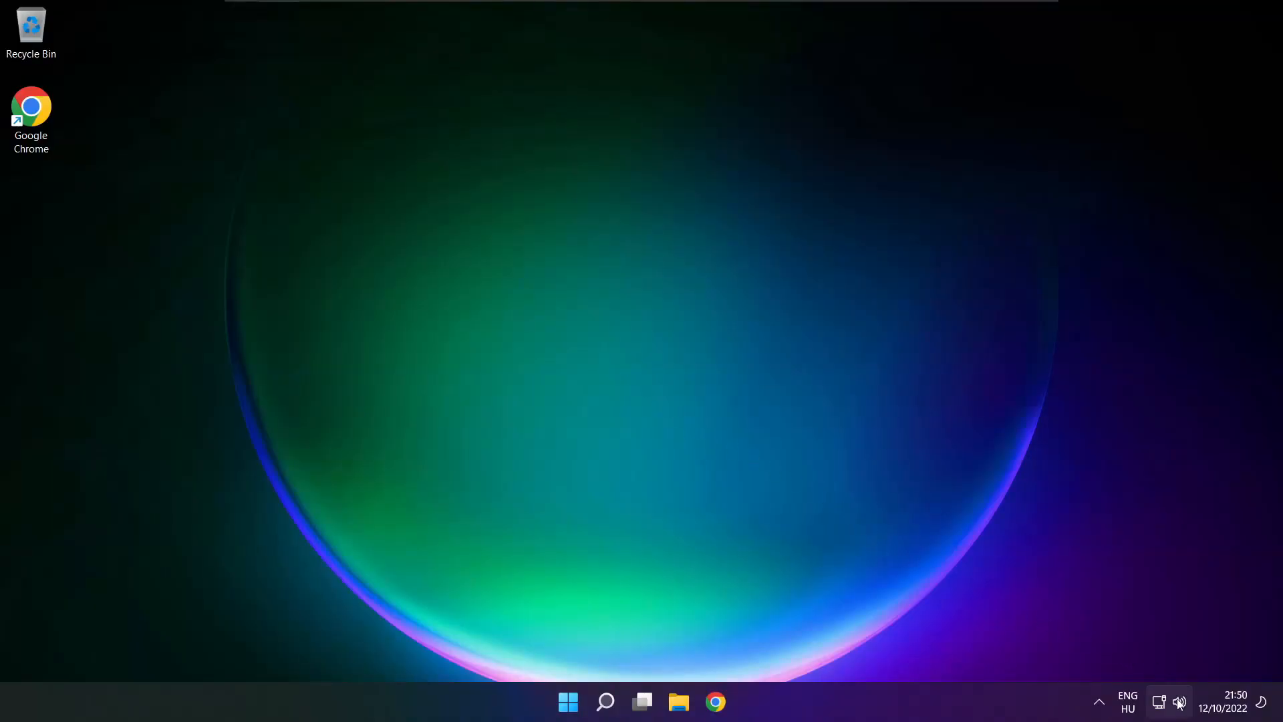
From the taskbar volume flyout, choose Speakers (High Definition Audio Device) as the output.
left_click(1171, 700)
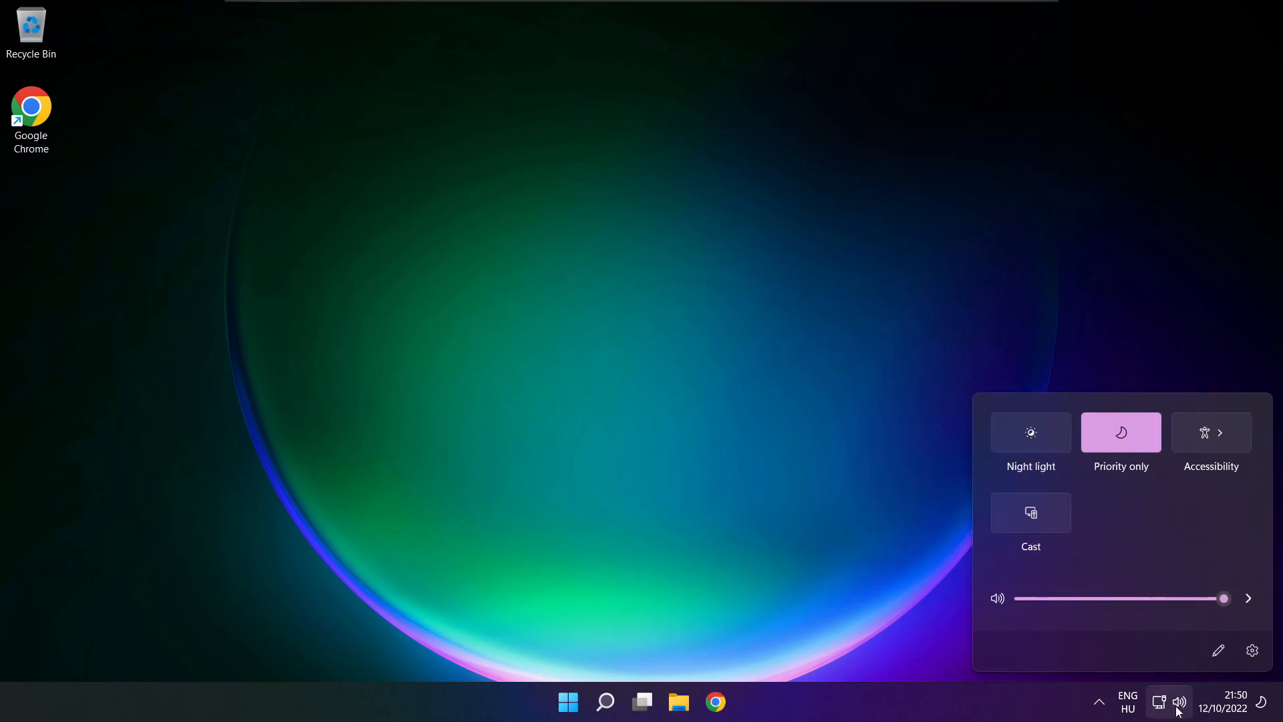
mouse_move(1249, 615)
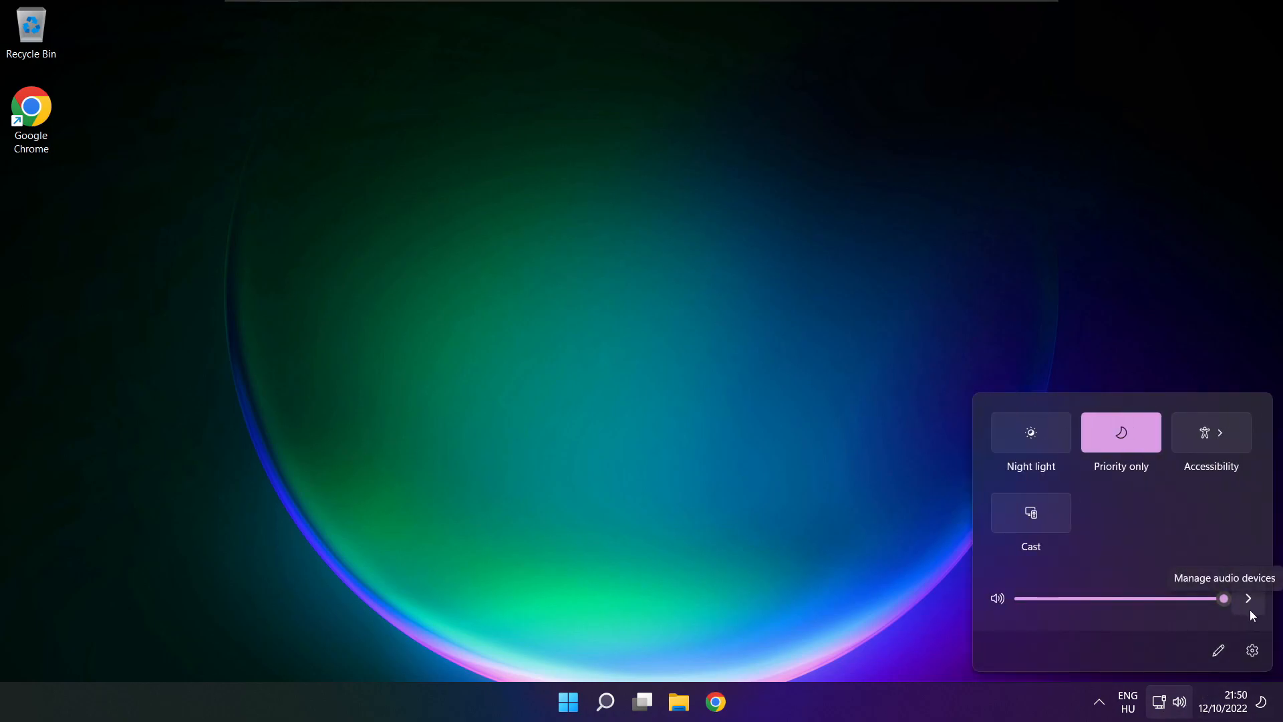
left_click(1249, 598)
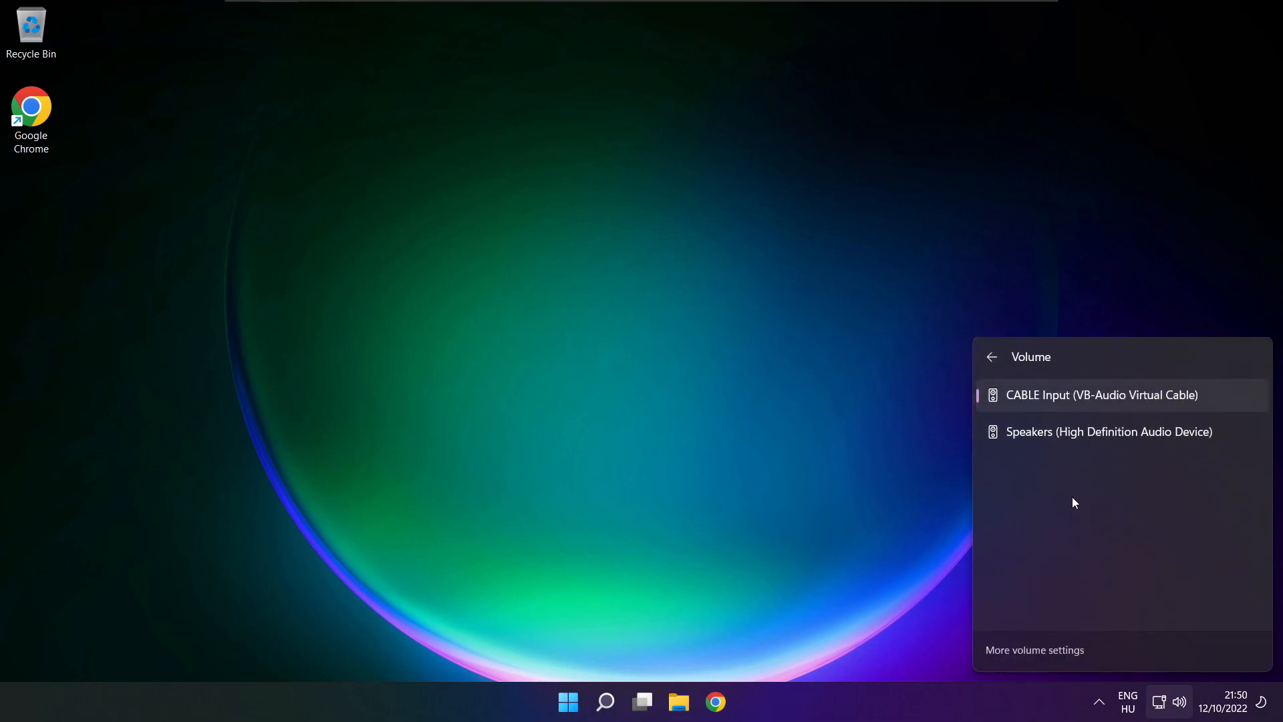
mouse_move(1157, 442)
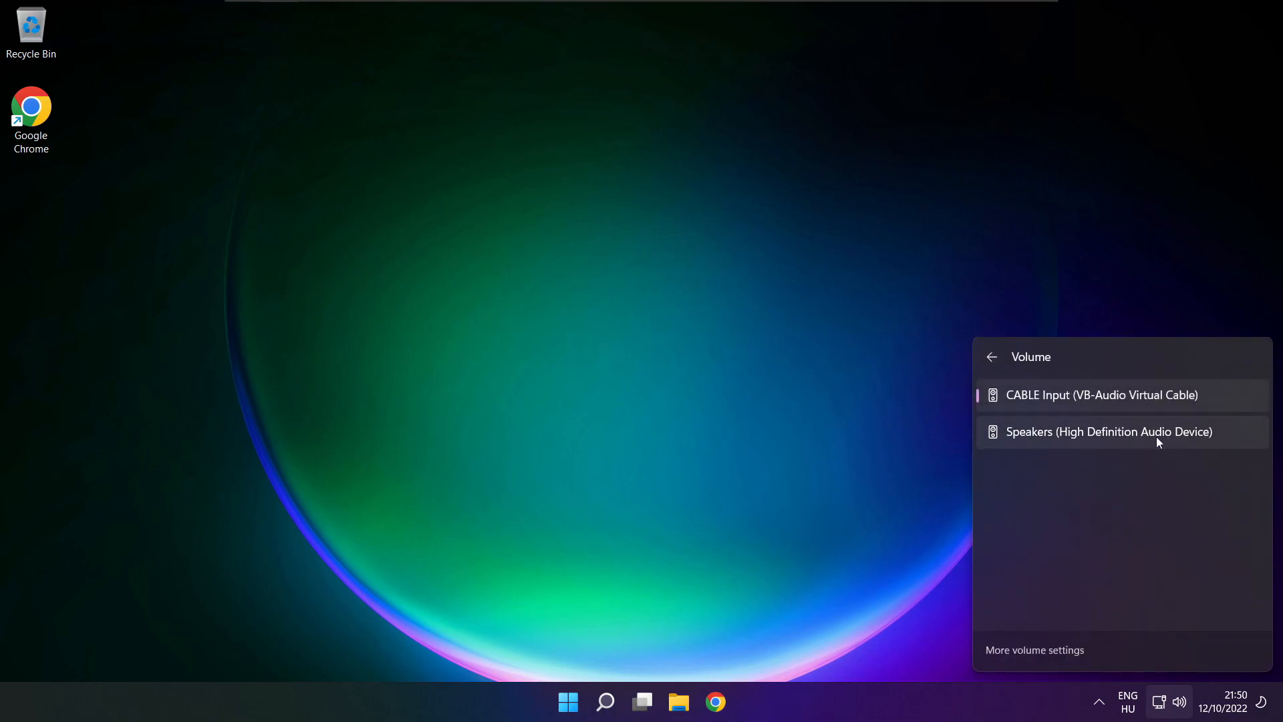
mouse_move(1222, 462)
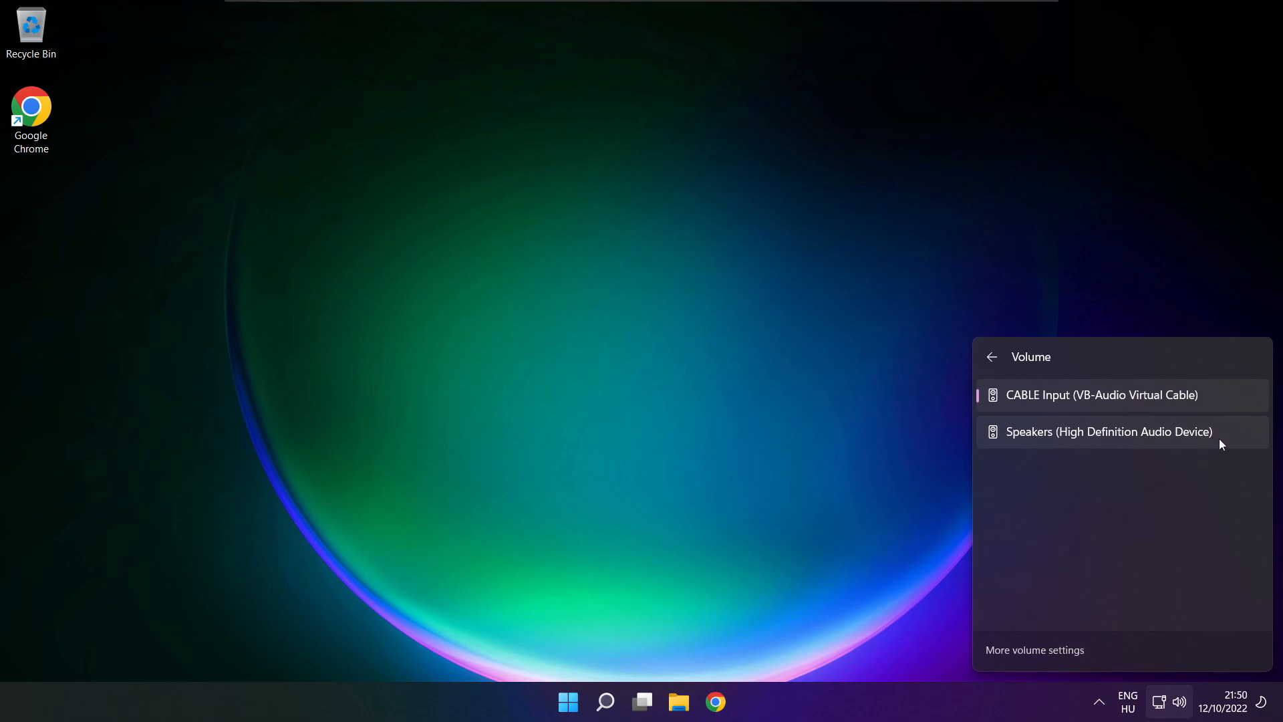
left_click(1109, 432)
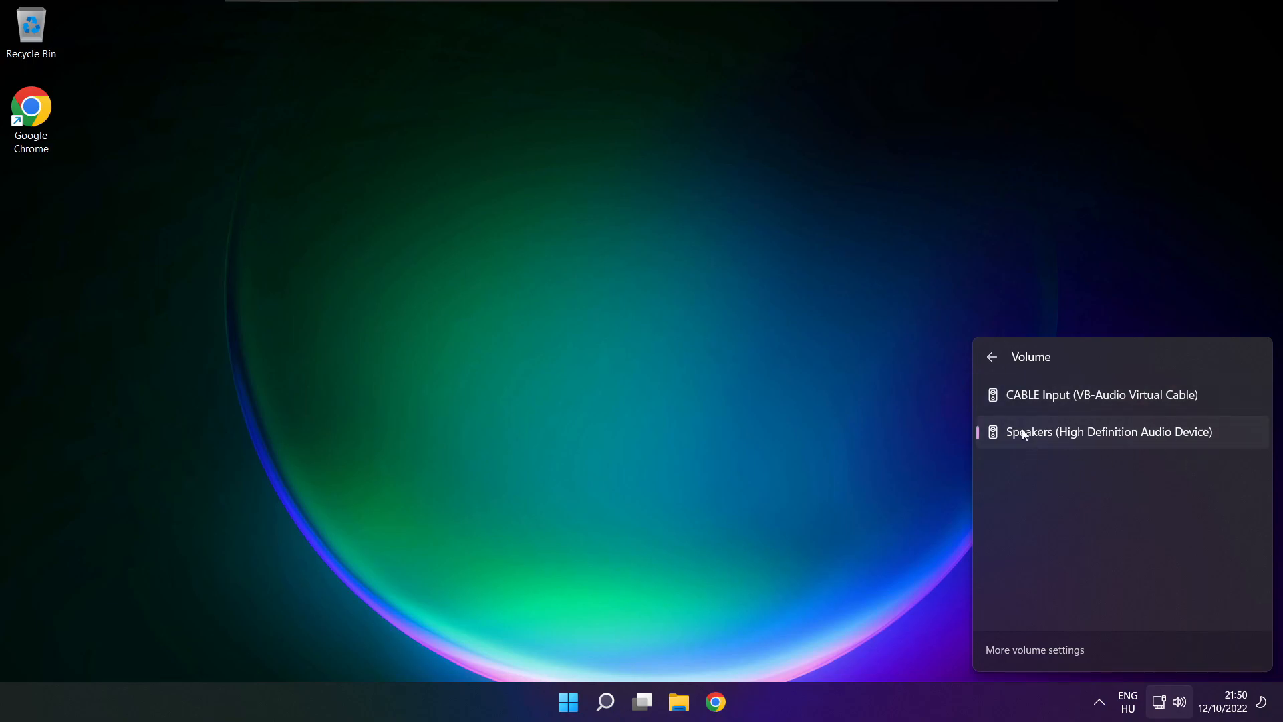
mouse_move(1053, 540)
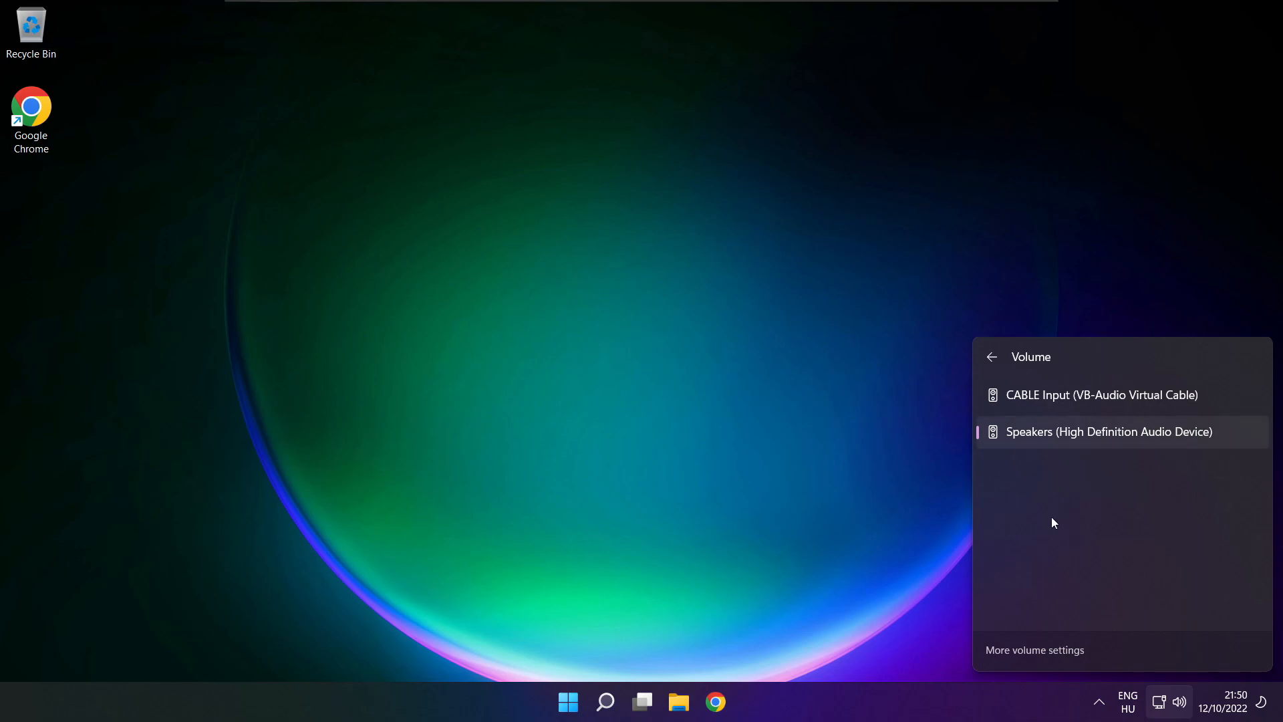
mouse_move(676, 396)
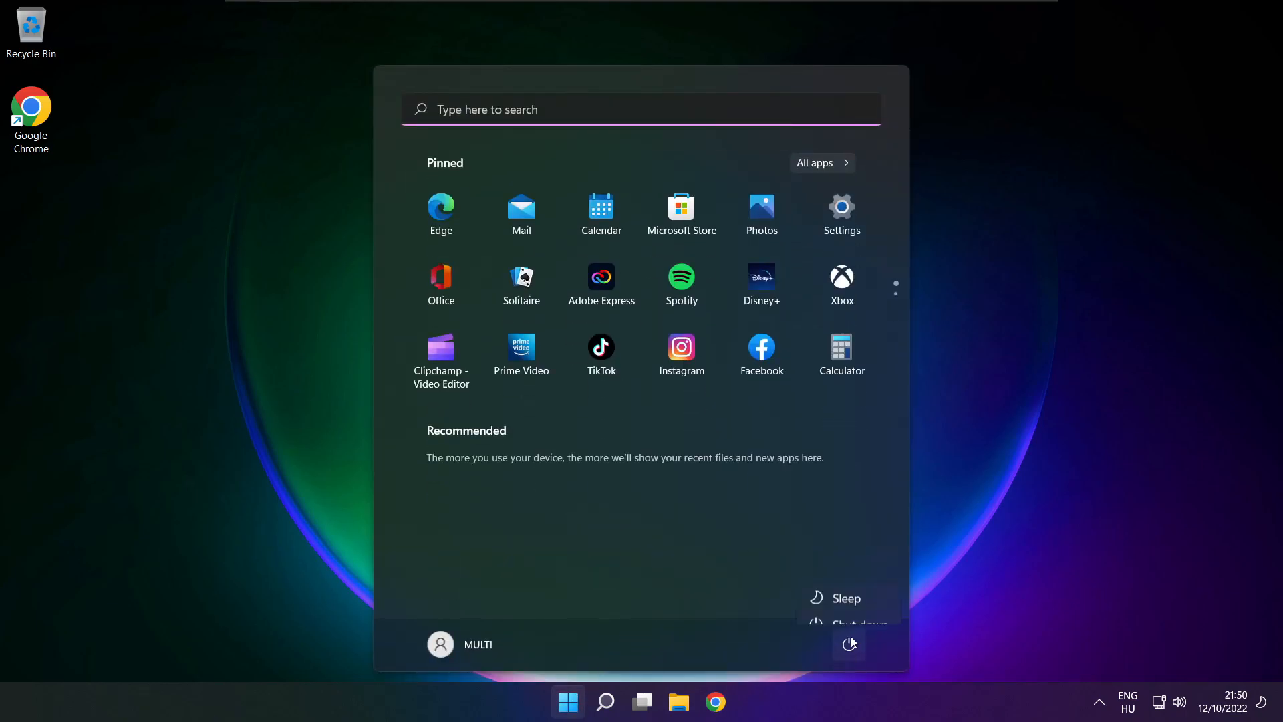
mouse_move(855, 613)
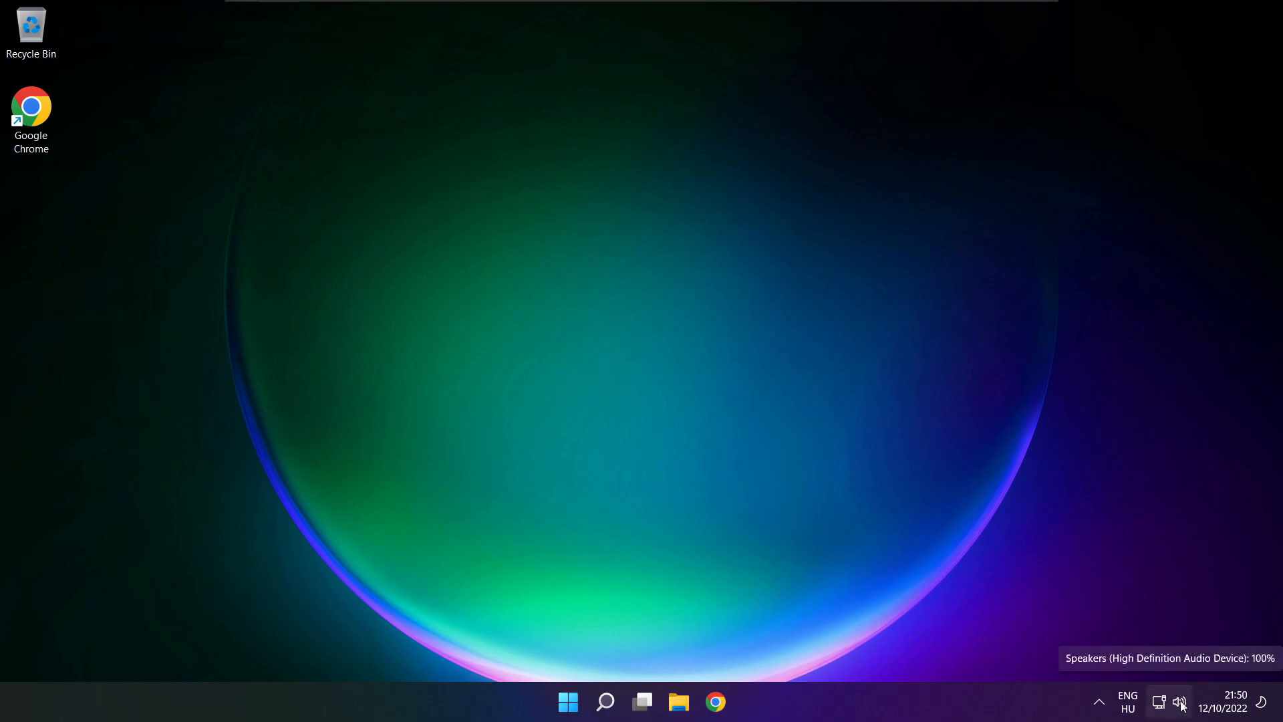
Reopen the audio device list and go to More volume settings for the full Sound page.
left_click(1179, 702)
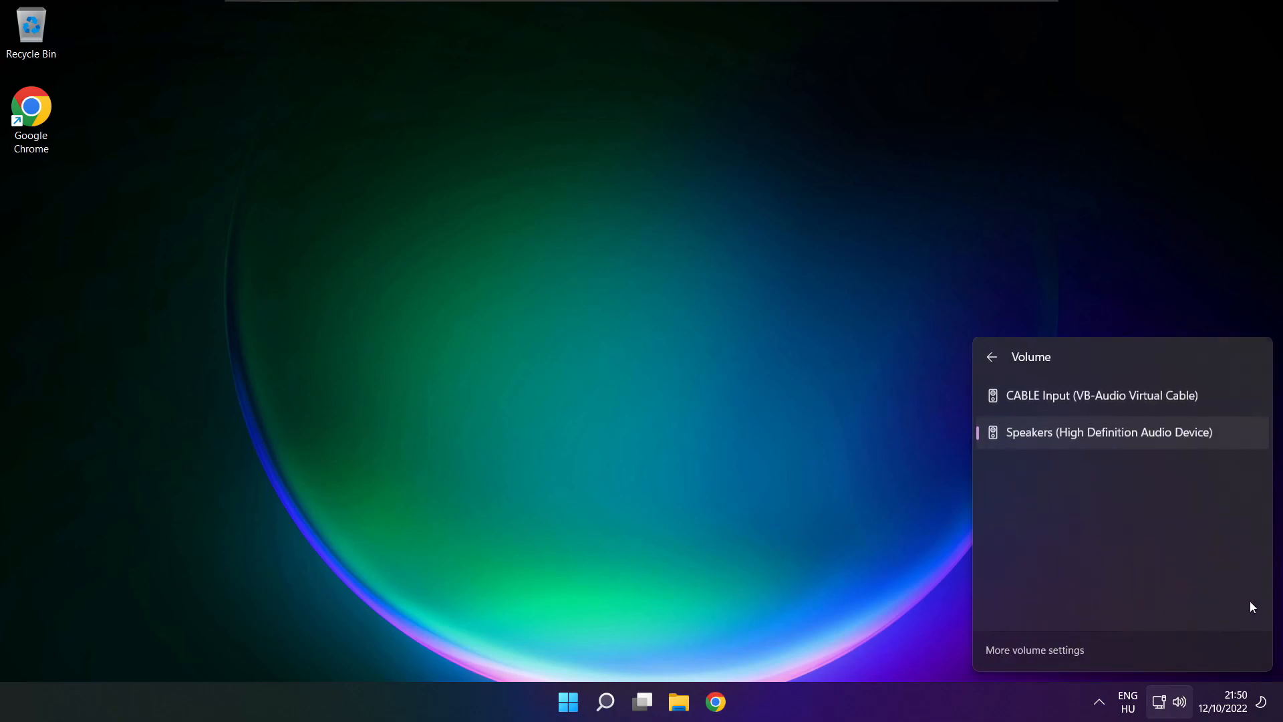
mouse_move(1040, 656)
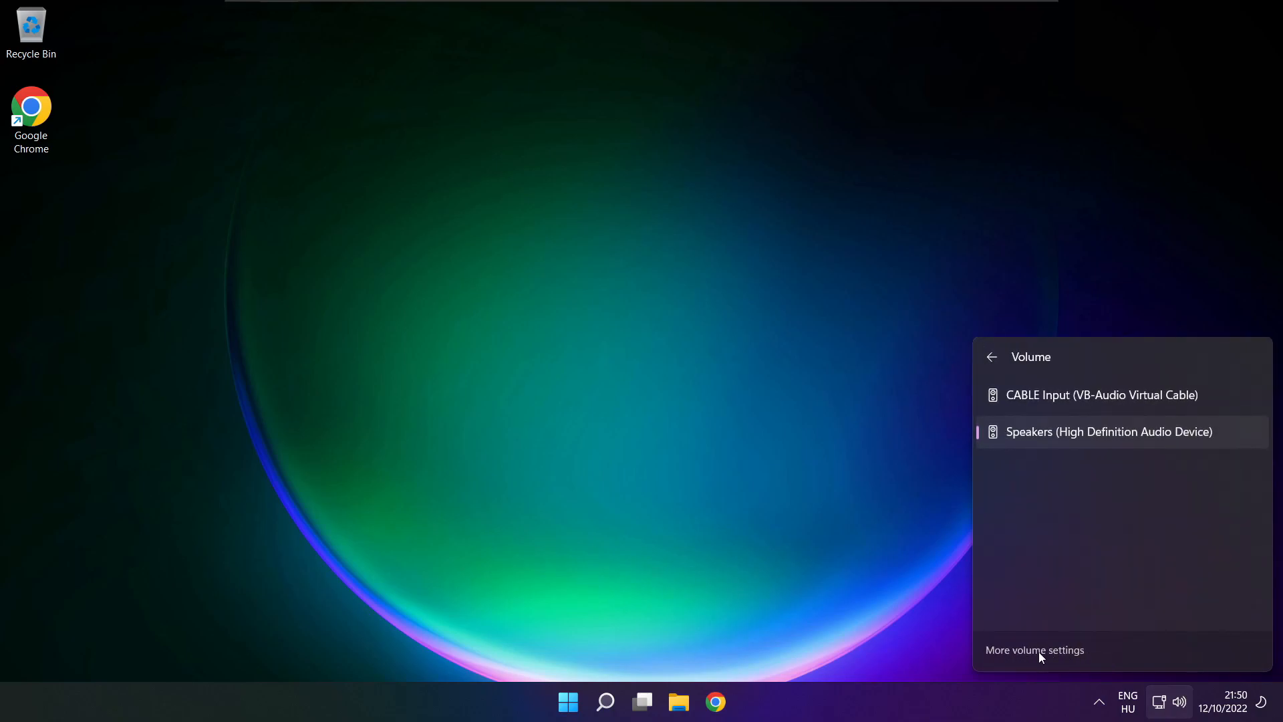
left_click(1034, 650)
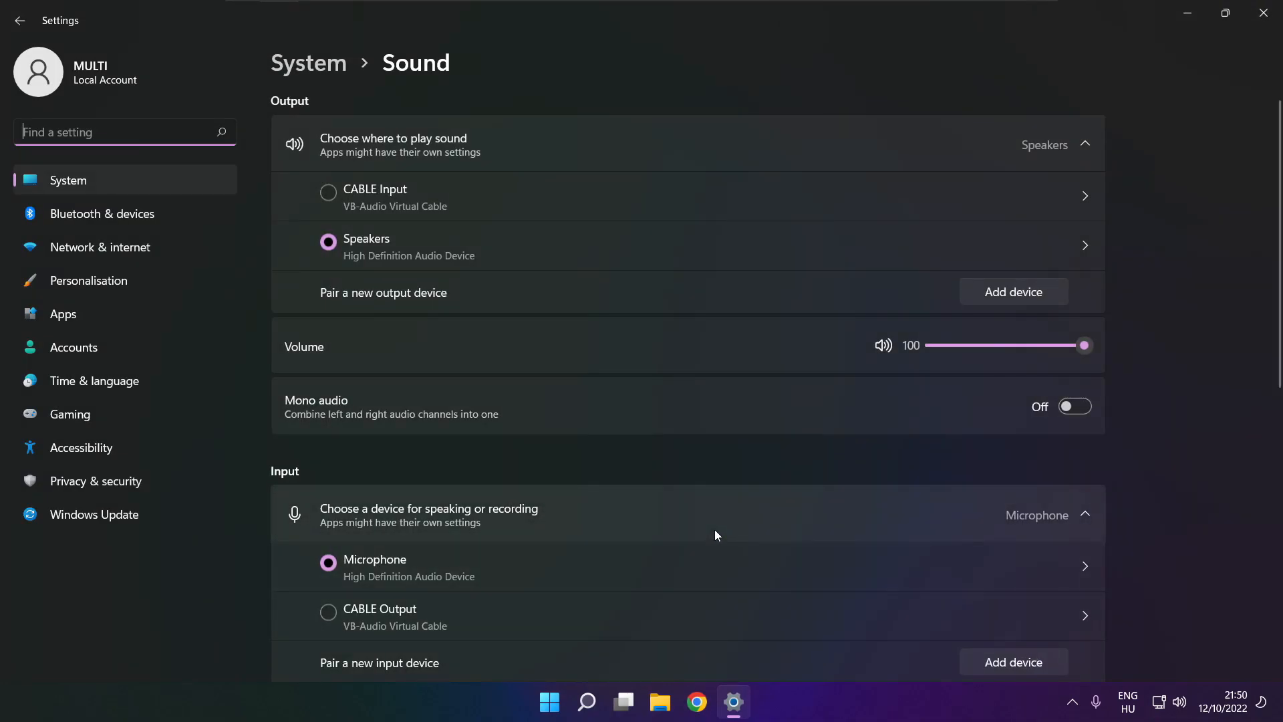
mouse_move(359, 252)
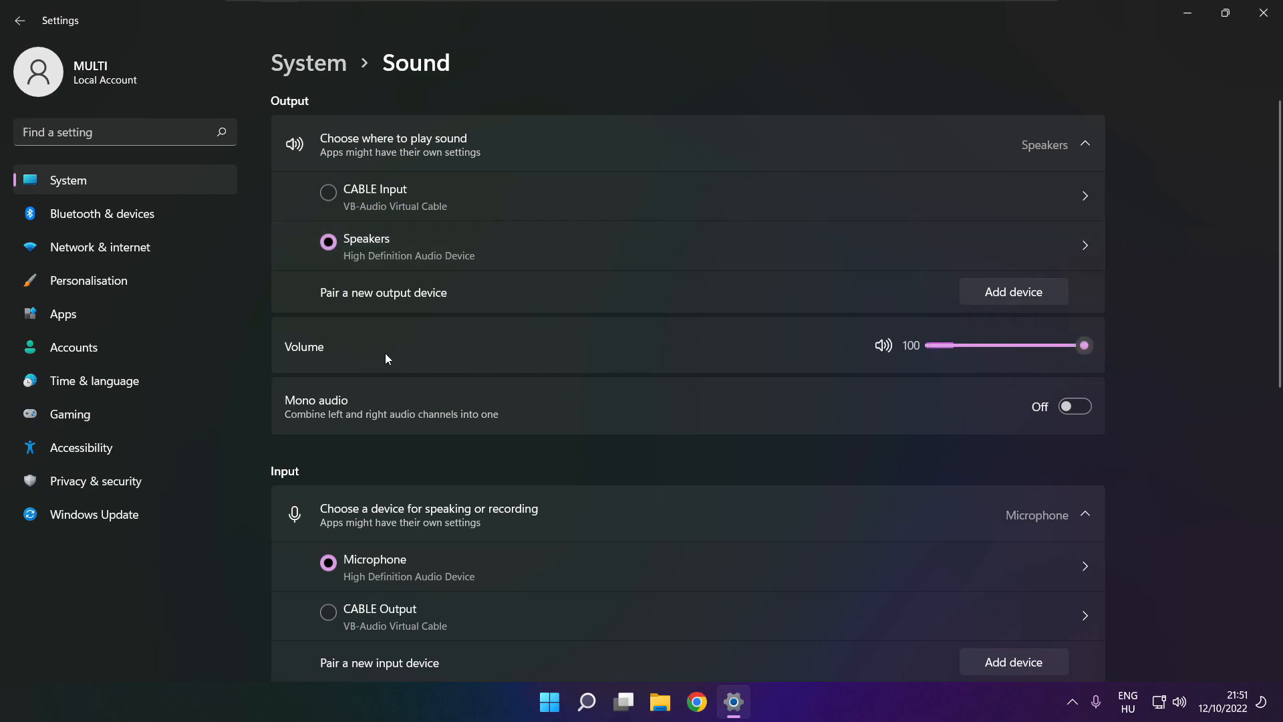
mouse_move(1191, 351)
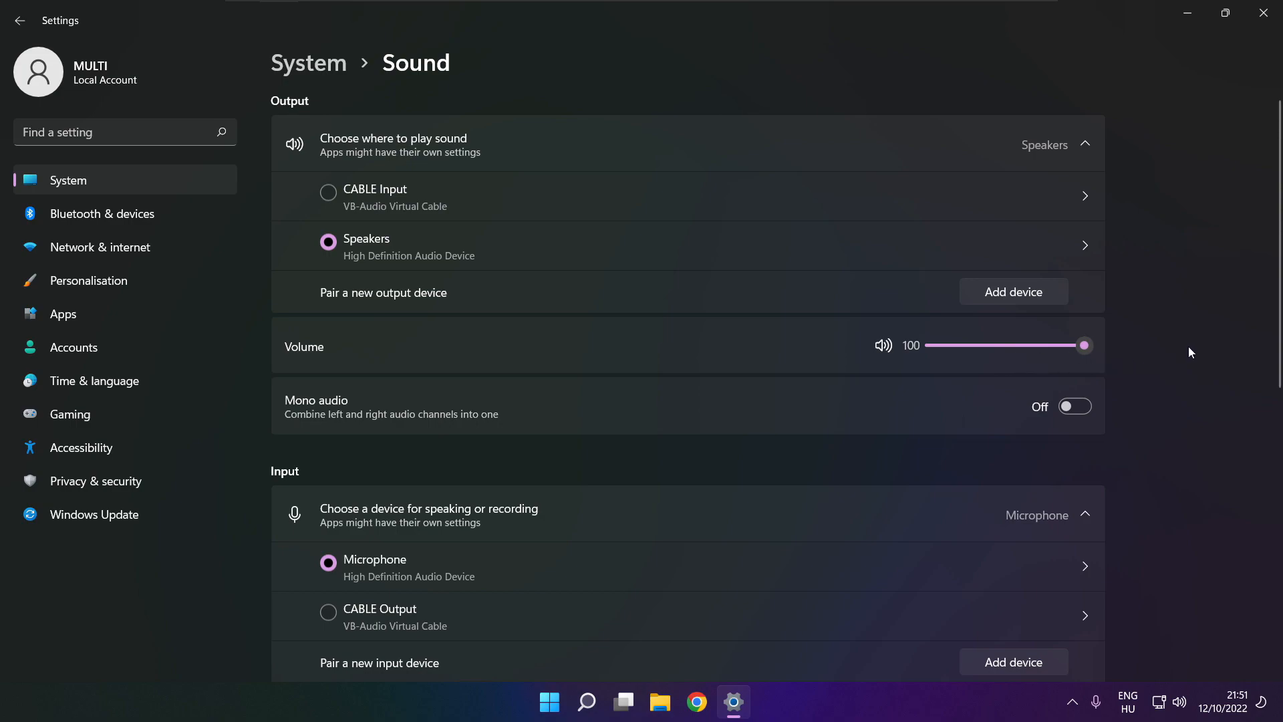
scroll("down", 3)
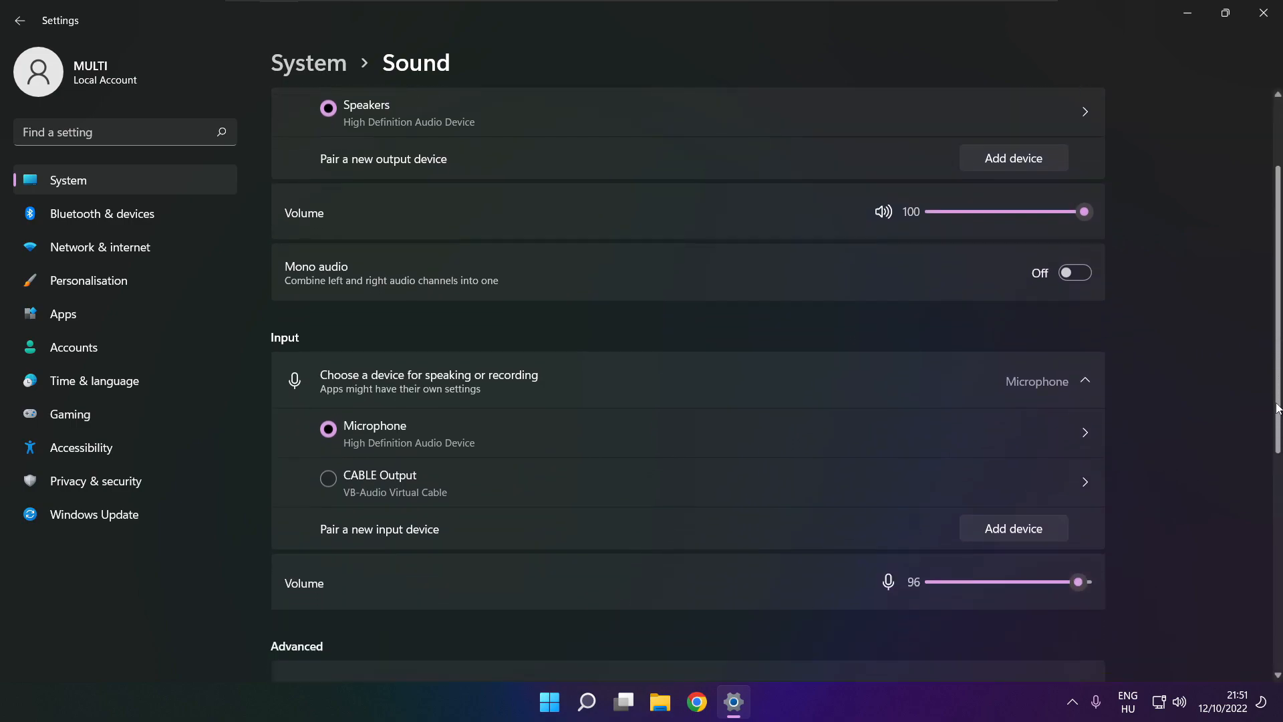
scroll("down", 3)
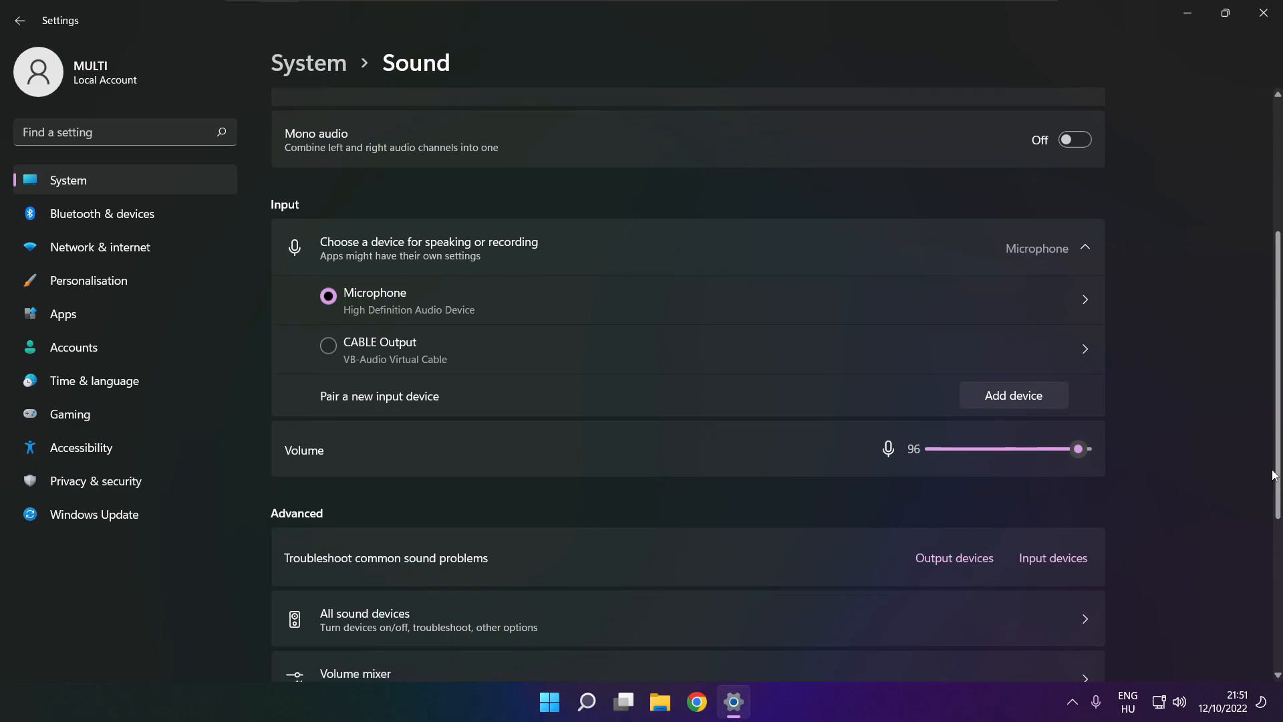
scroll("down", 3)
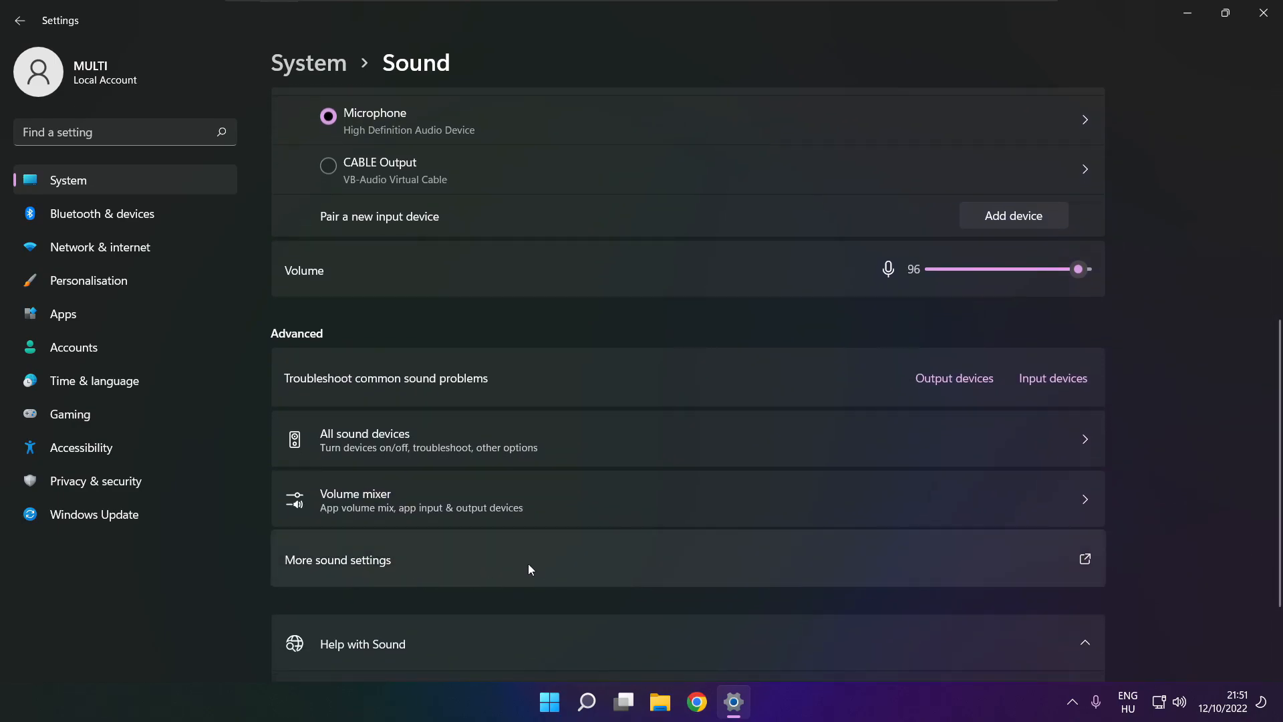
In the classic Sound dialog's Playback tab, disable the CABLE Input device.
left_click(338, 561)
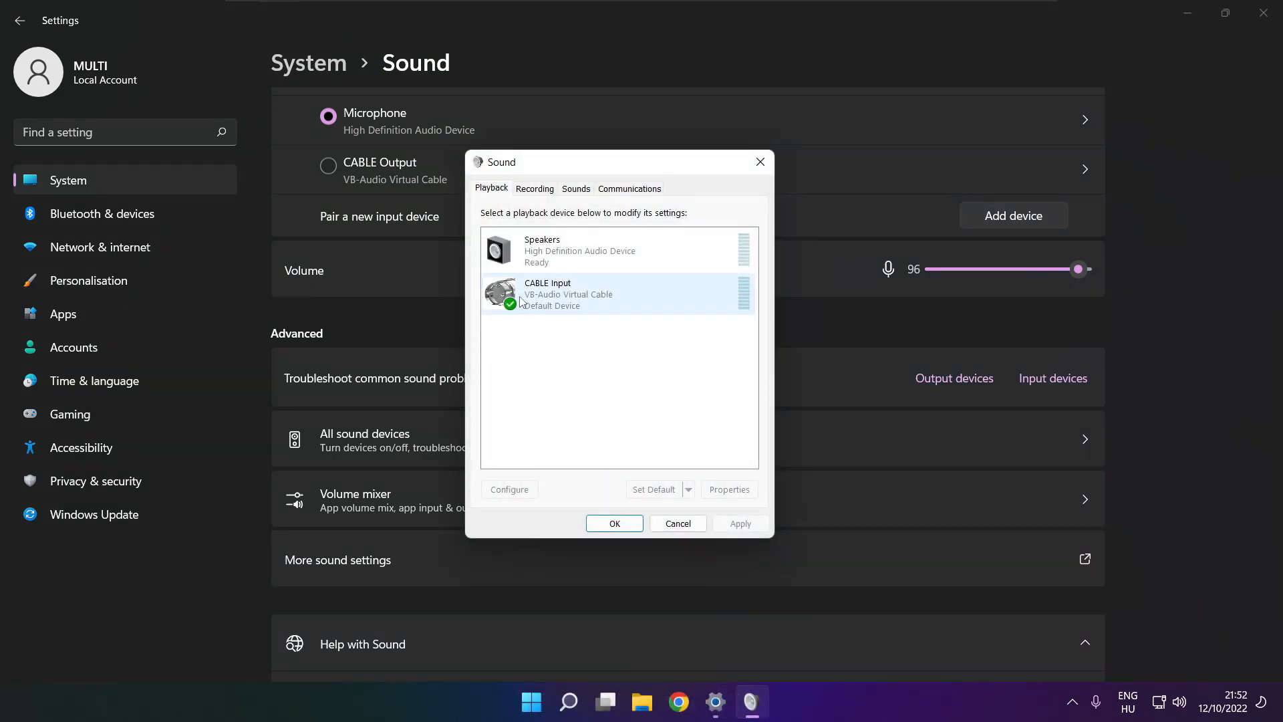
left_click(635, 292)
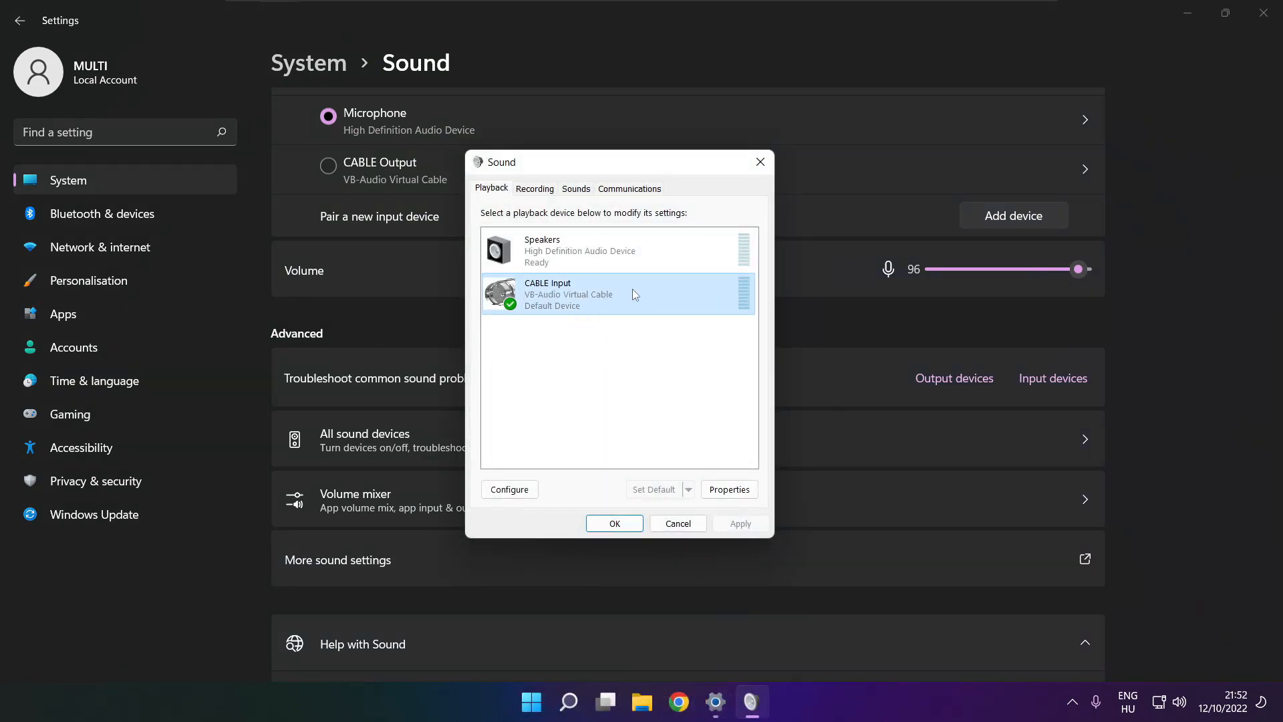
right_click(636, 294)
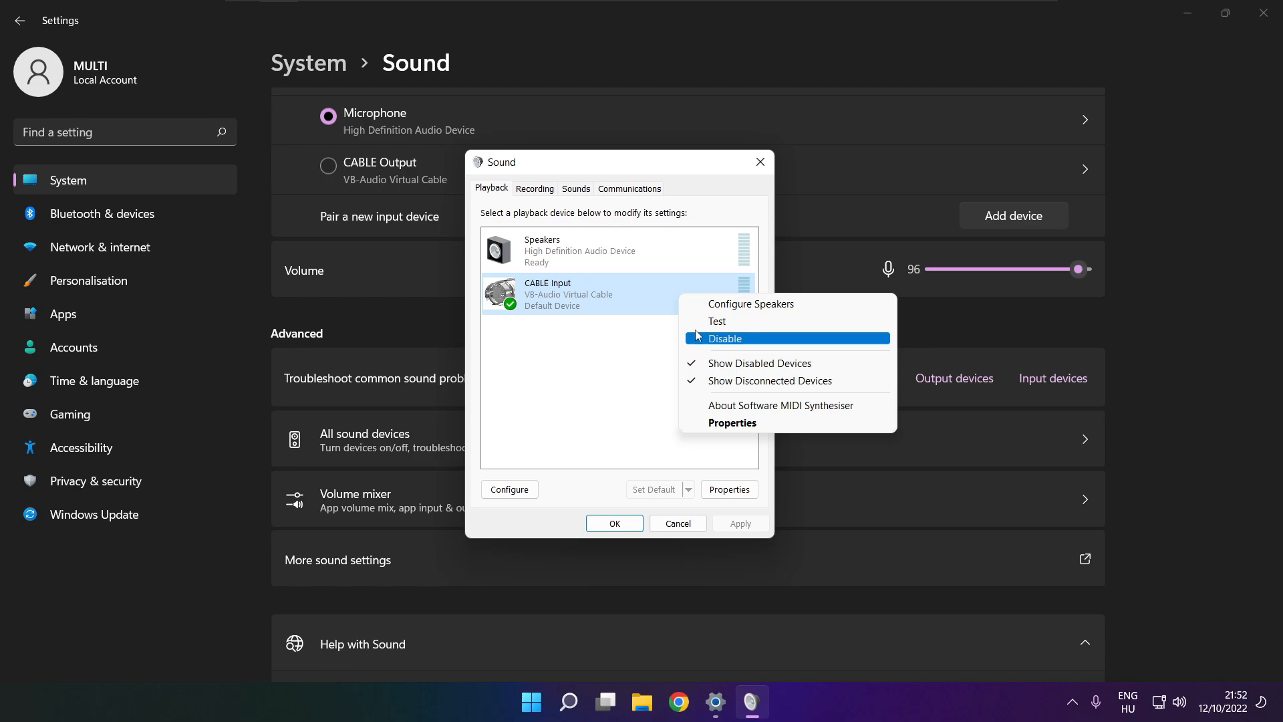
left_click(724, 338)
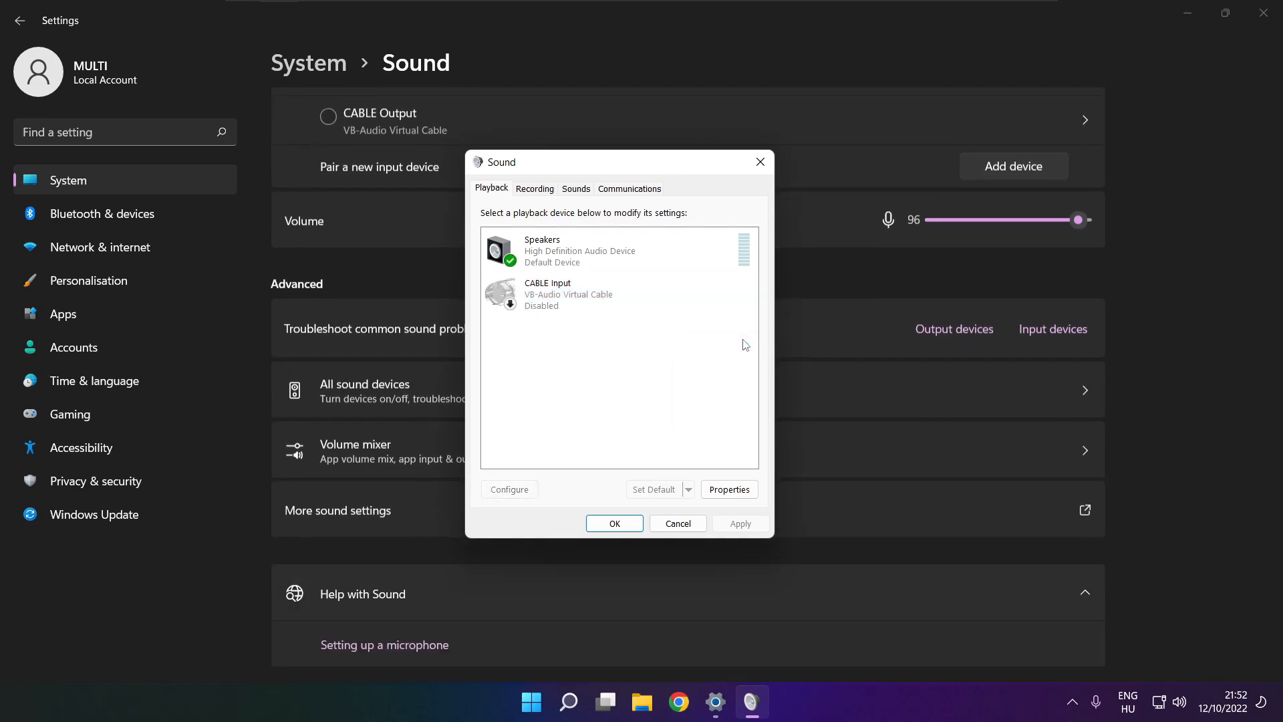
Select the Speakers playback device and choose it from its context menu.
left_click(595, 251)
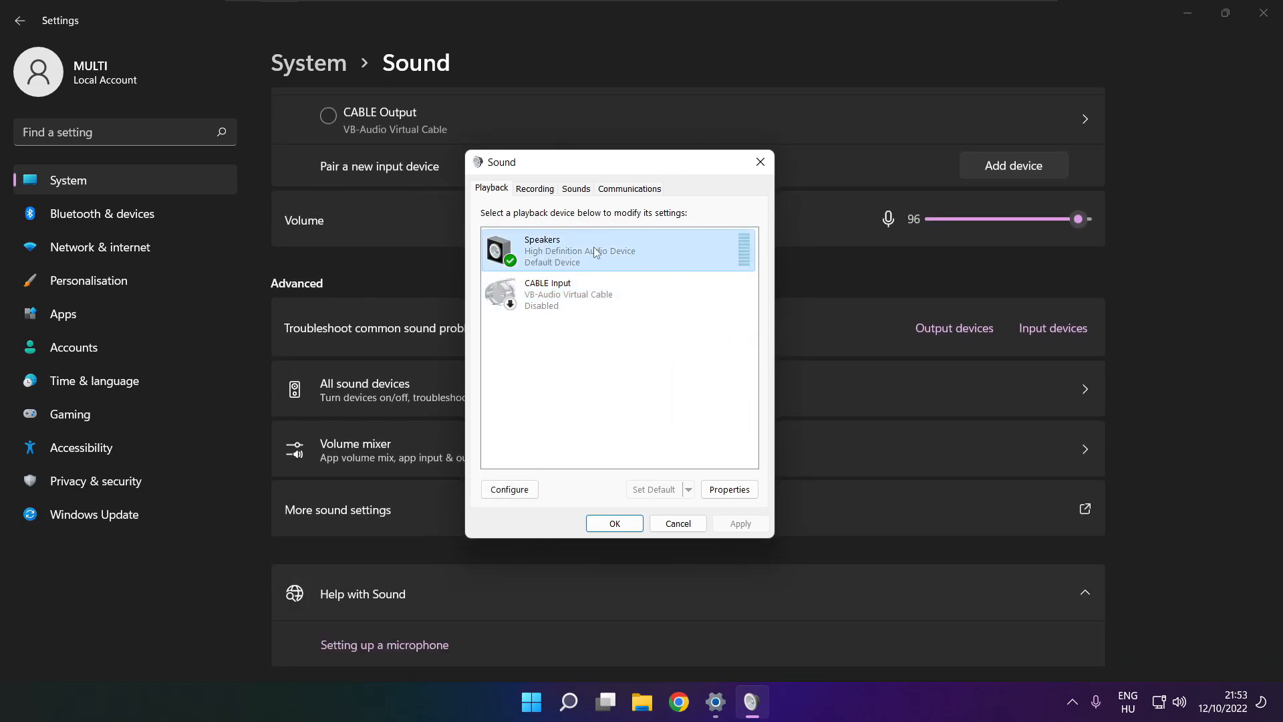
right_click(594, 251)
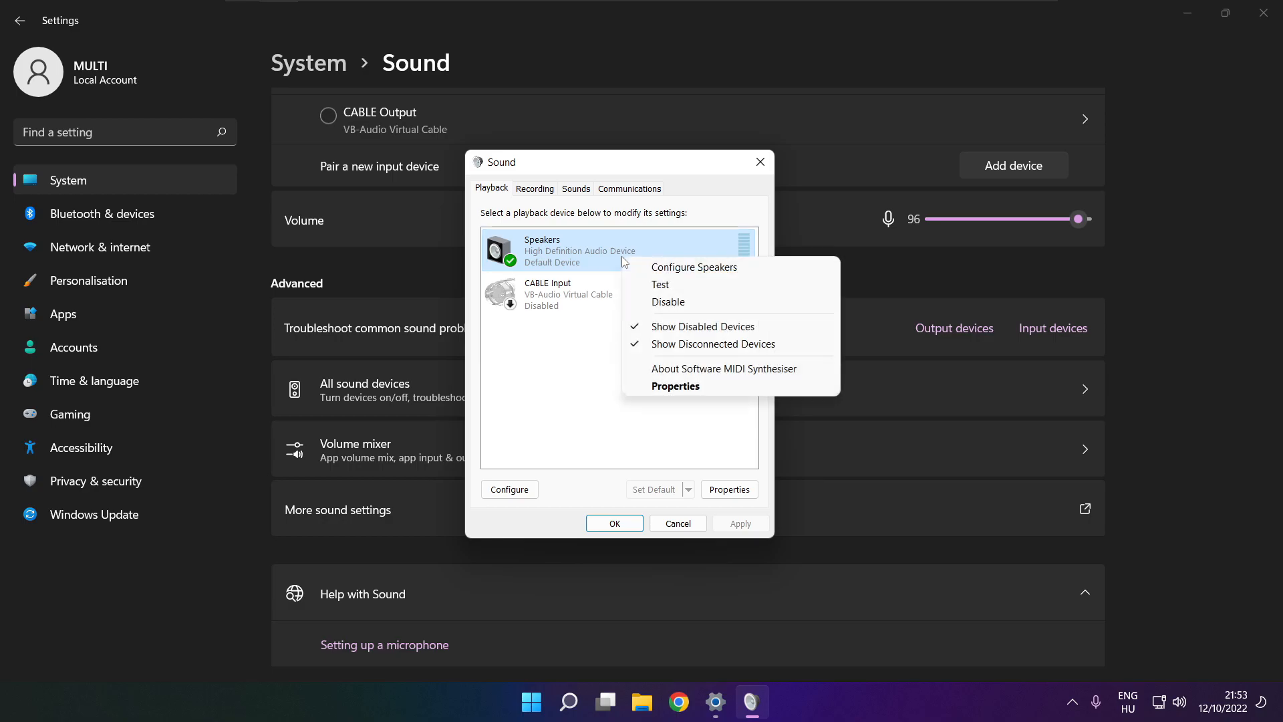
left_click(694, 266)
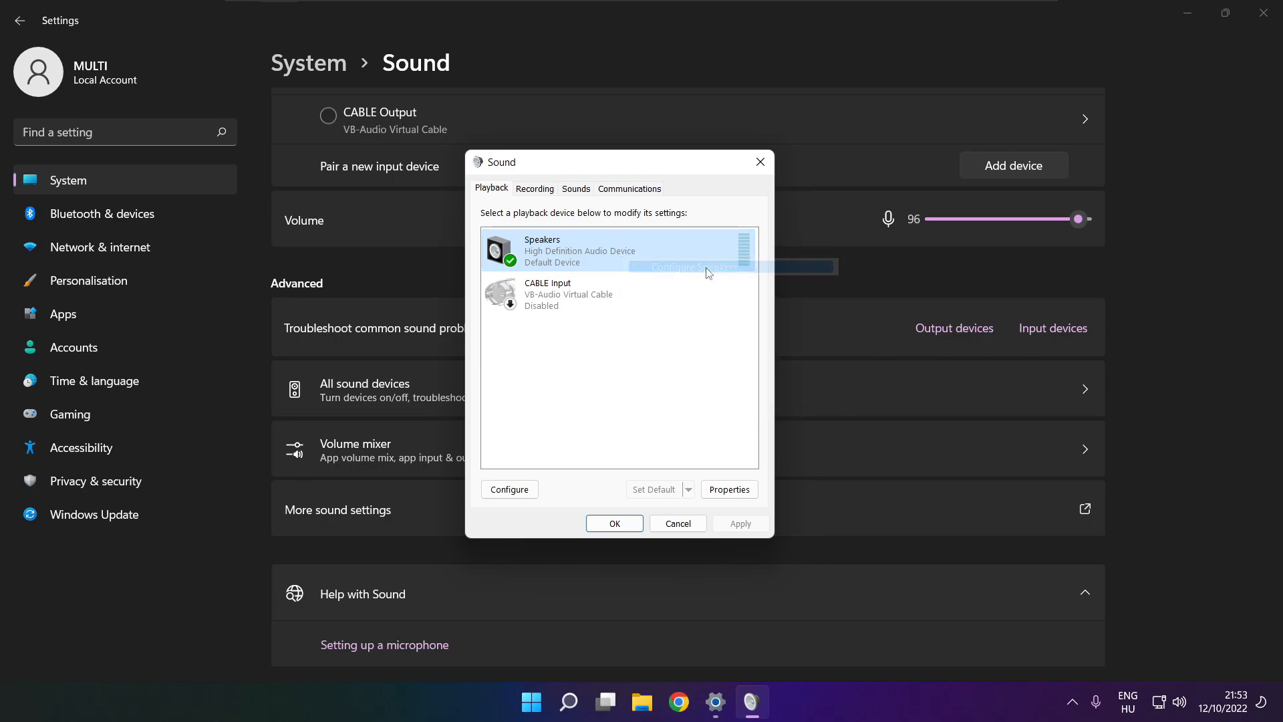
Run the speaker setup wizard: 7.1 Surround with all optional speakers present, then Finish.
left_click(509, 489)
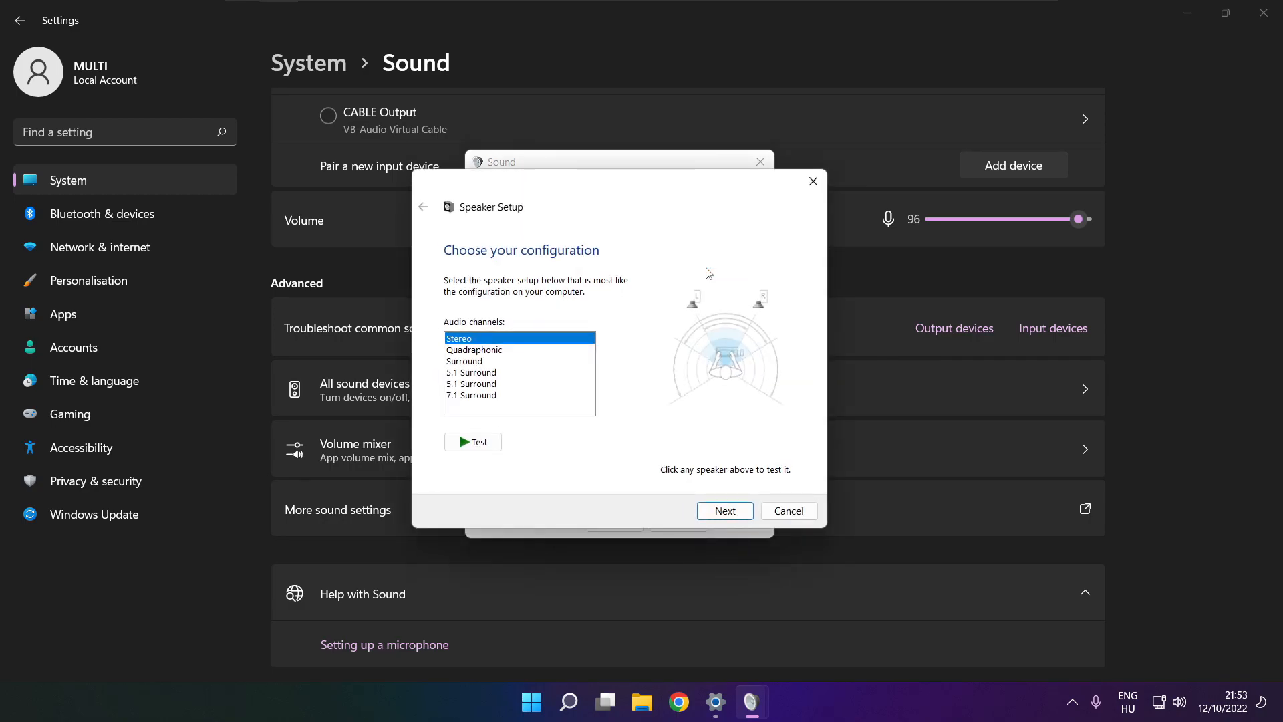
mouse_move(495, 390)
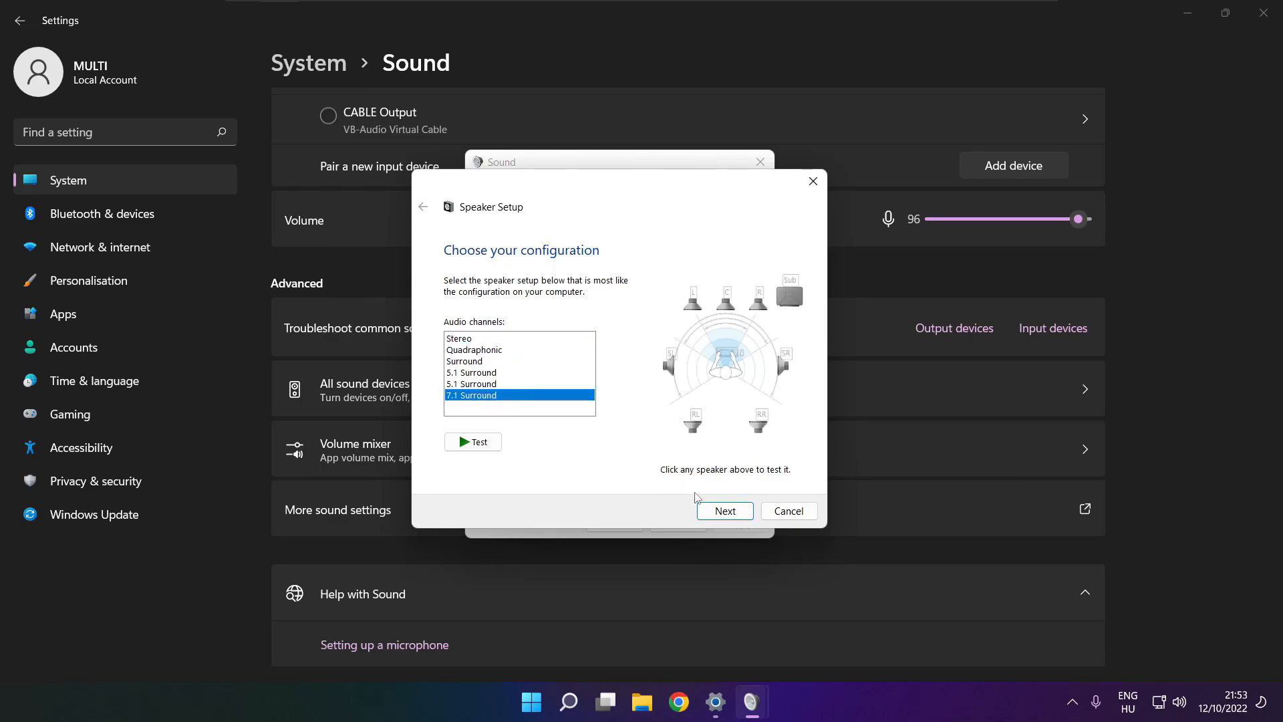
left_click(725, 511)
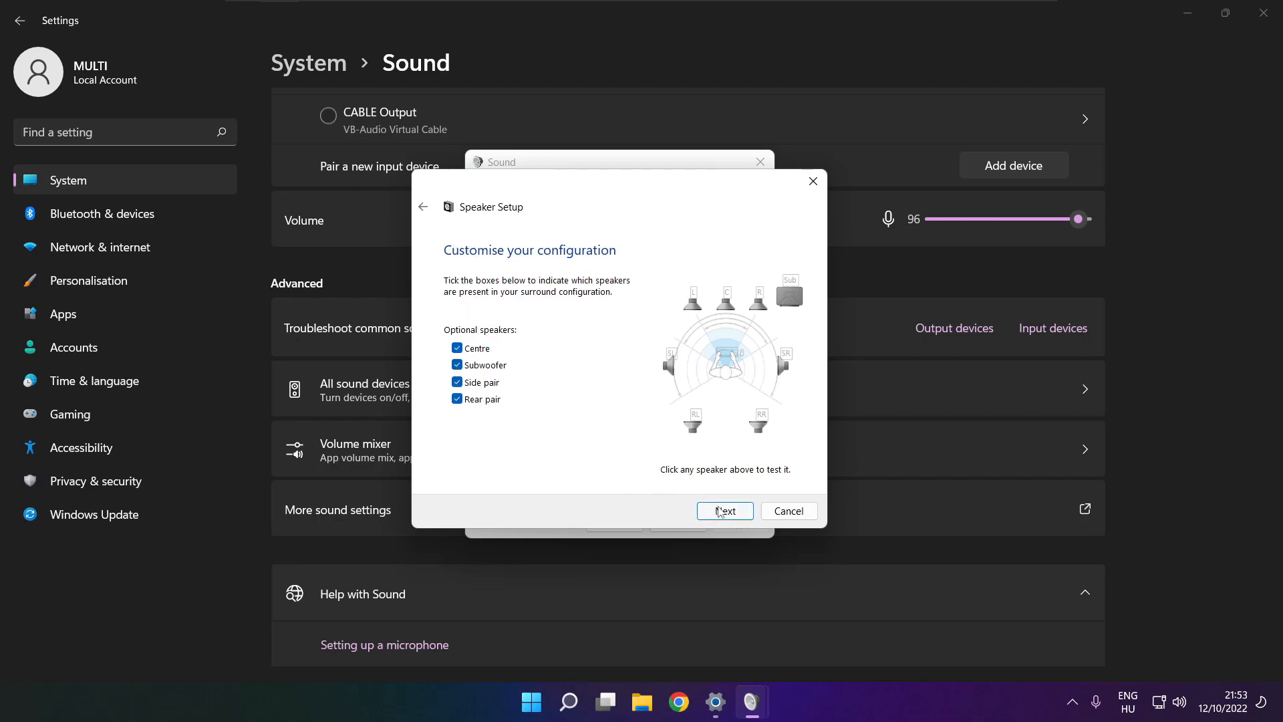
left_click(725, 511)
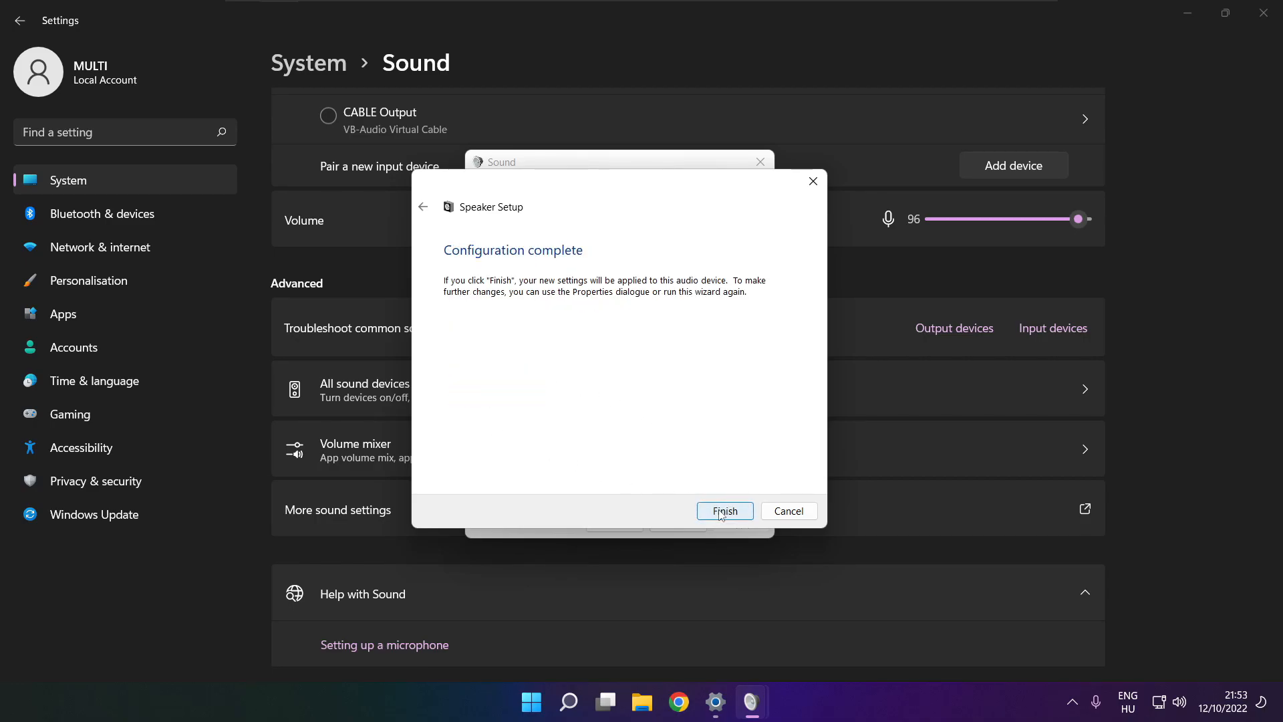
left_click(724, 511)
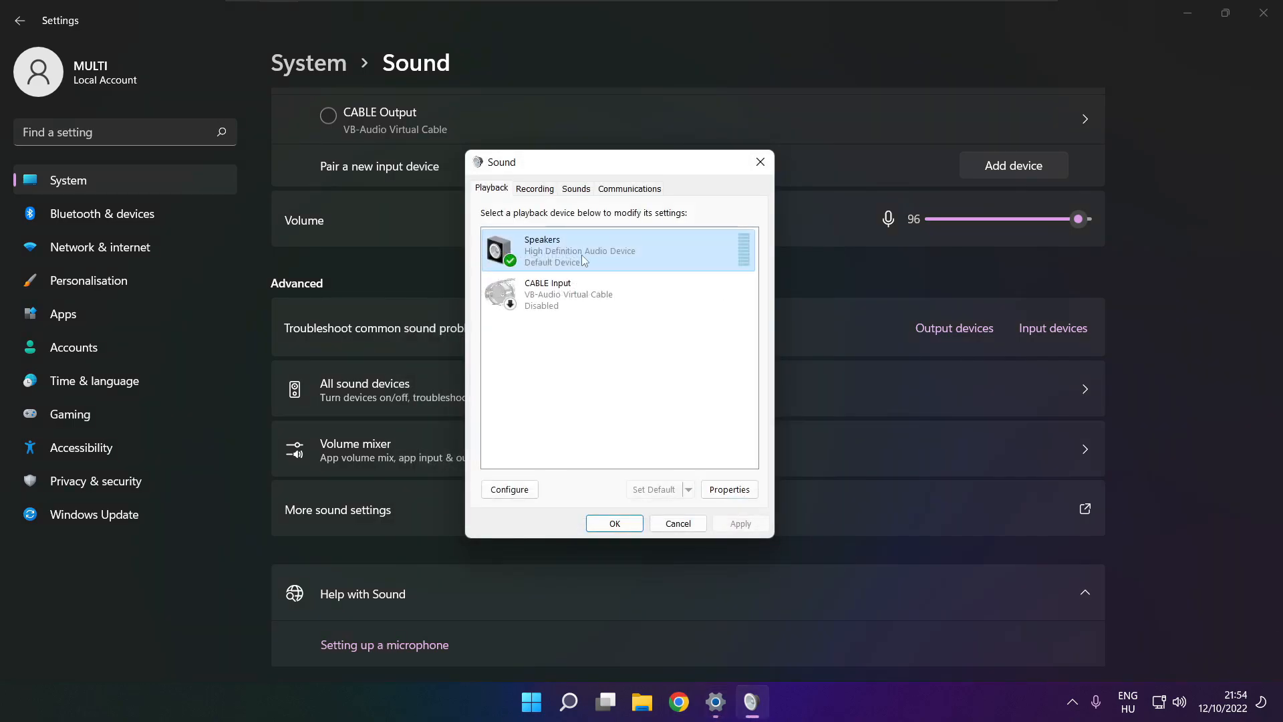
In Speakers Properties, tick Disable all enhancements and apply it.
left_click(730, 489)
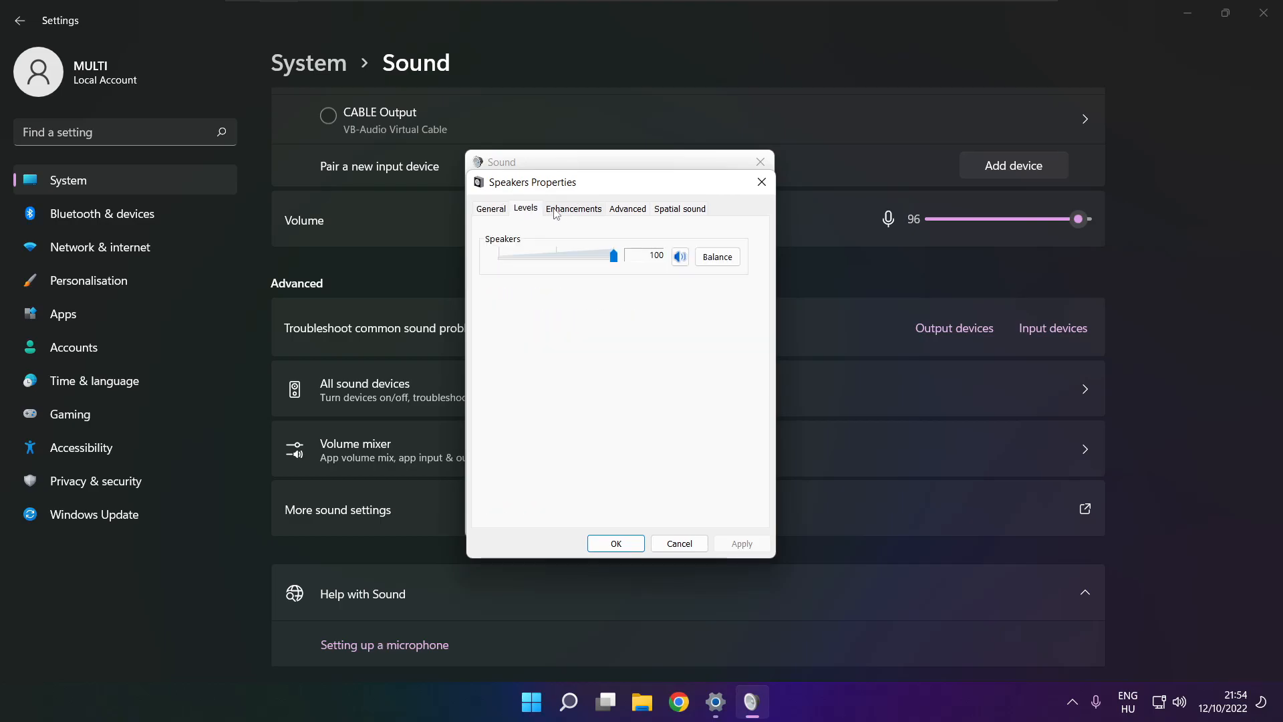
left_click(574, 207)
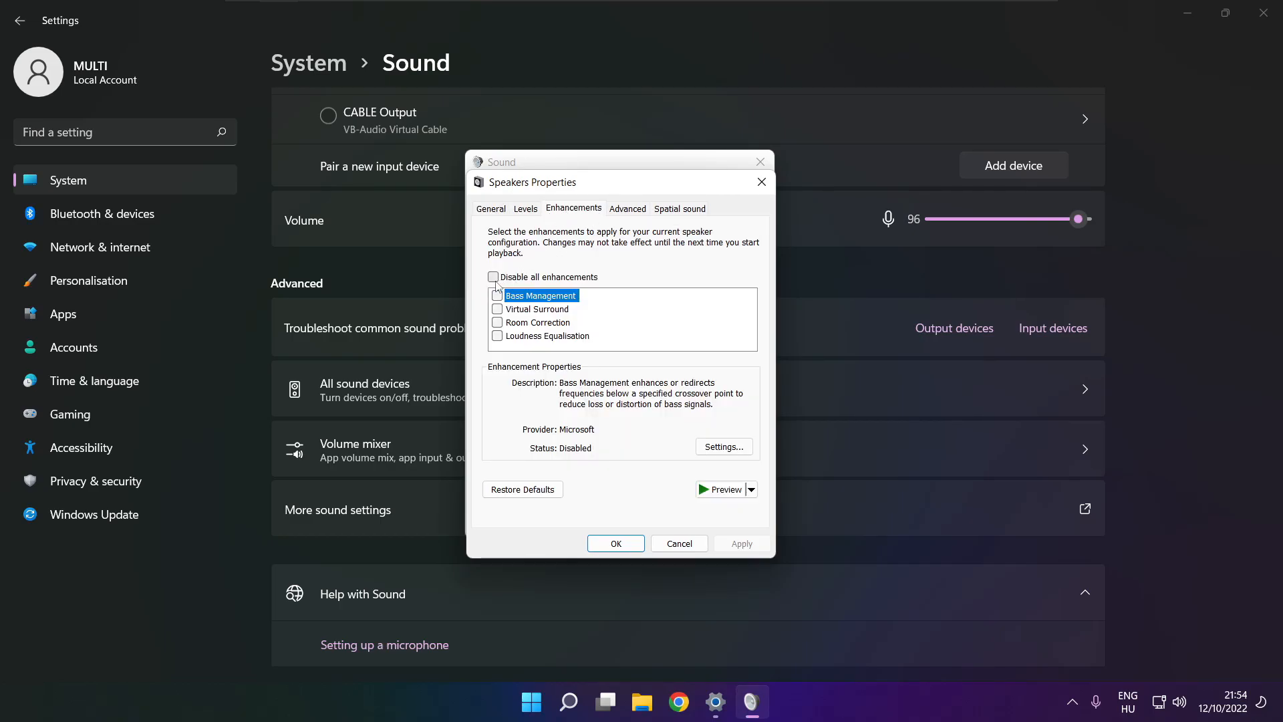
left_click(493, 277)
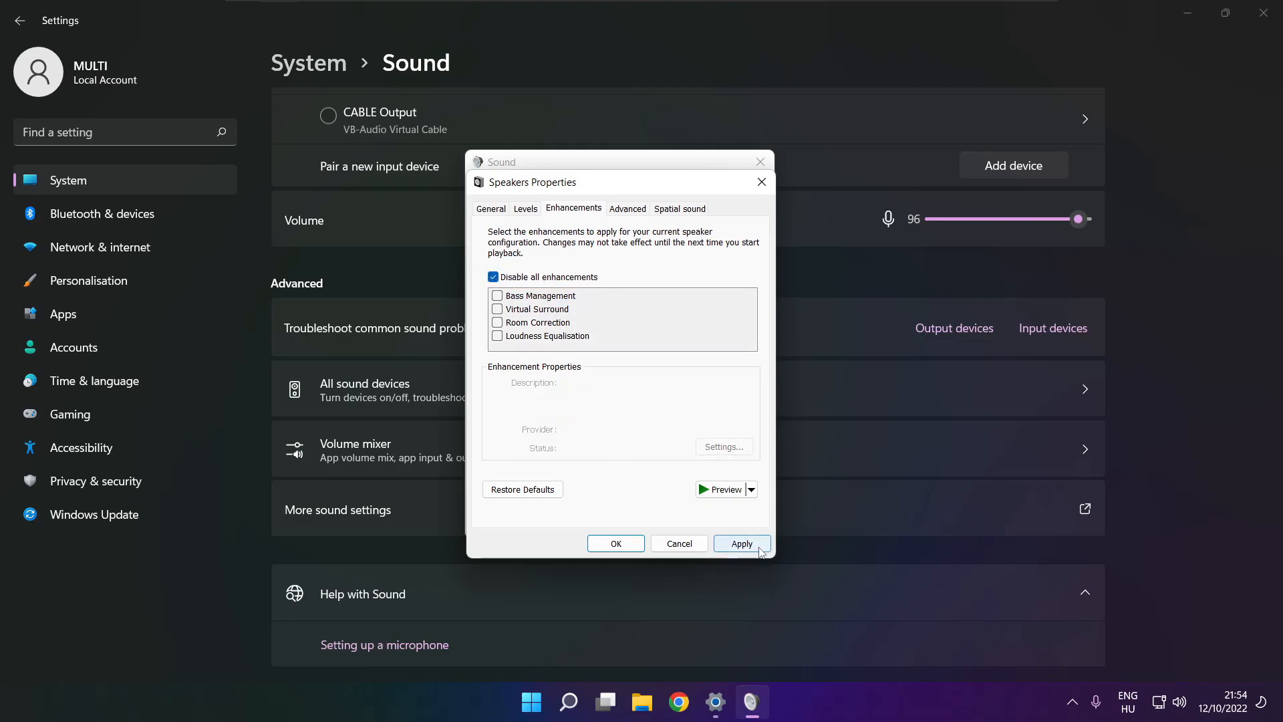
left_click(742, 543)
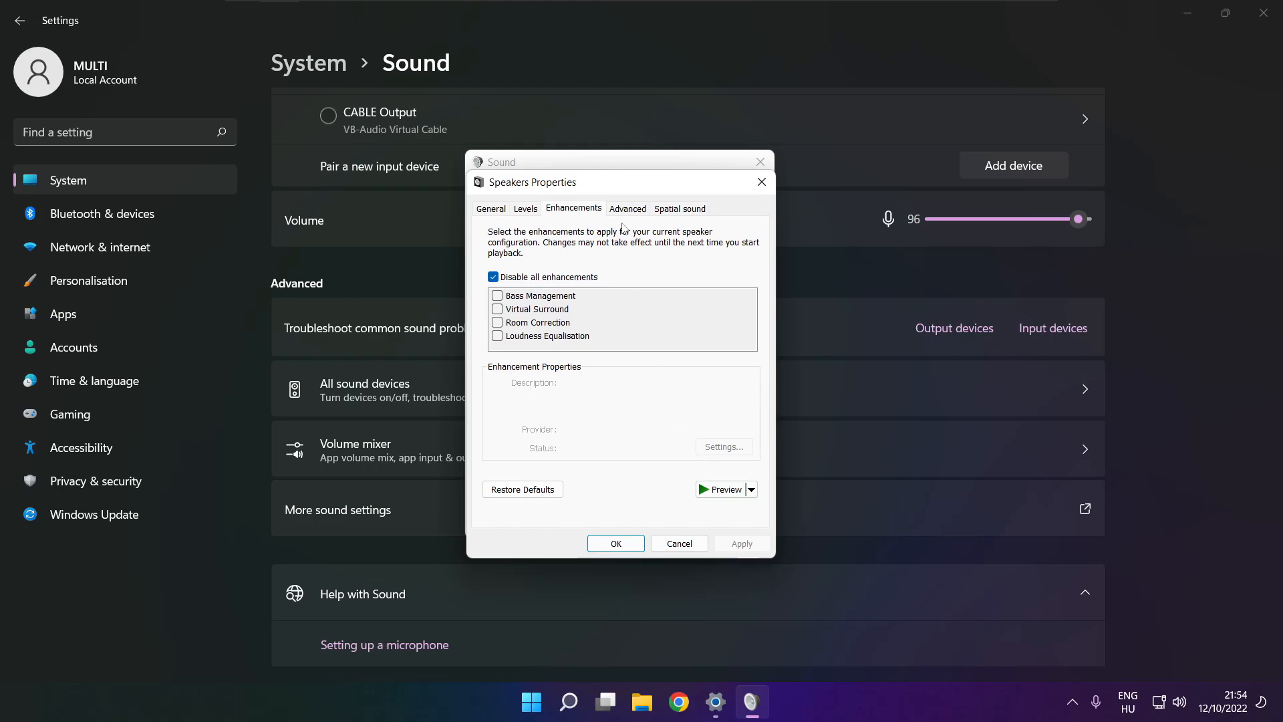
On the Advanced tab keep 16 bit, 48000 Hz (DVD Quality) as default format and confirm with OK.
left_click(628, 207)
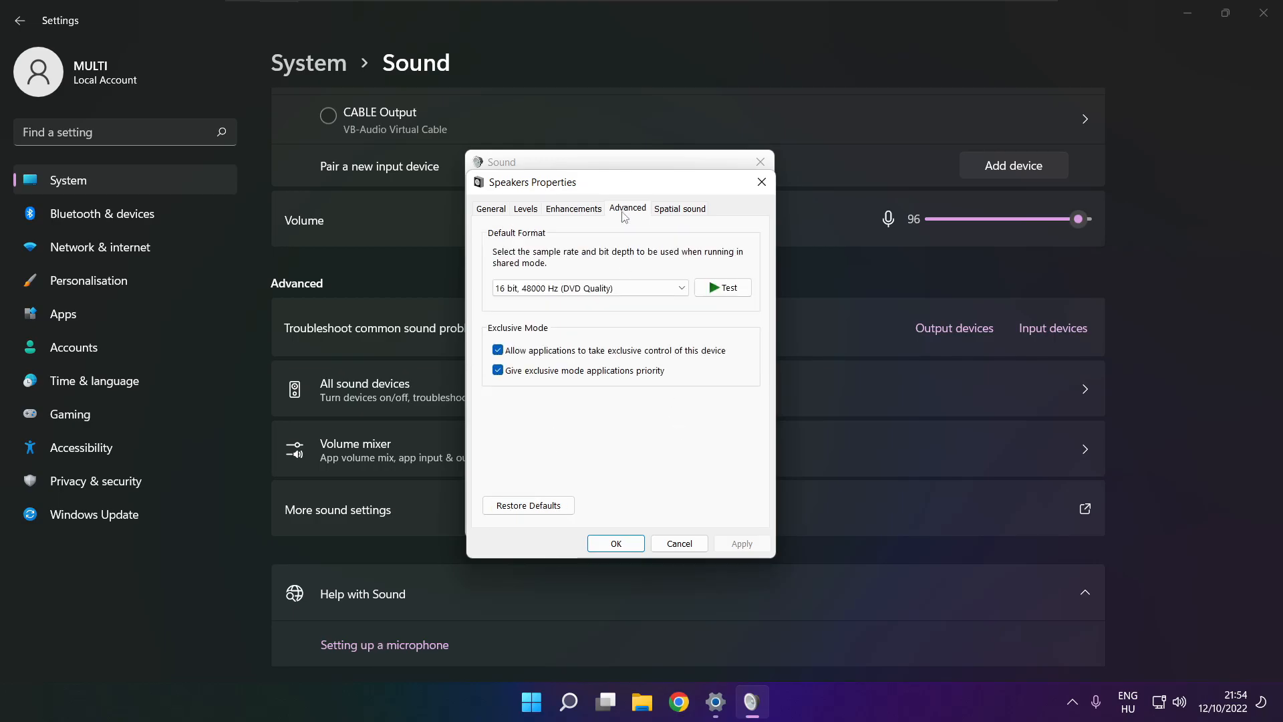
left_click(681, 287)
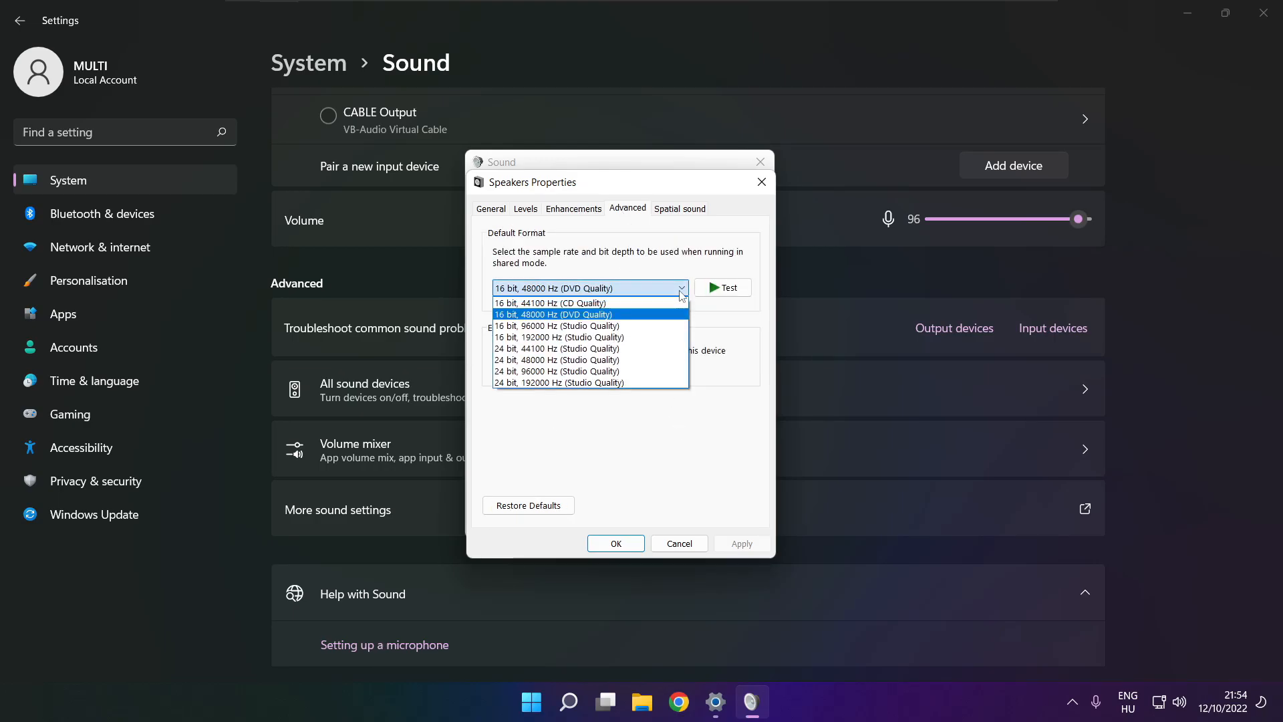
mouse_move(660, 321)
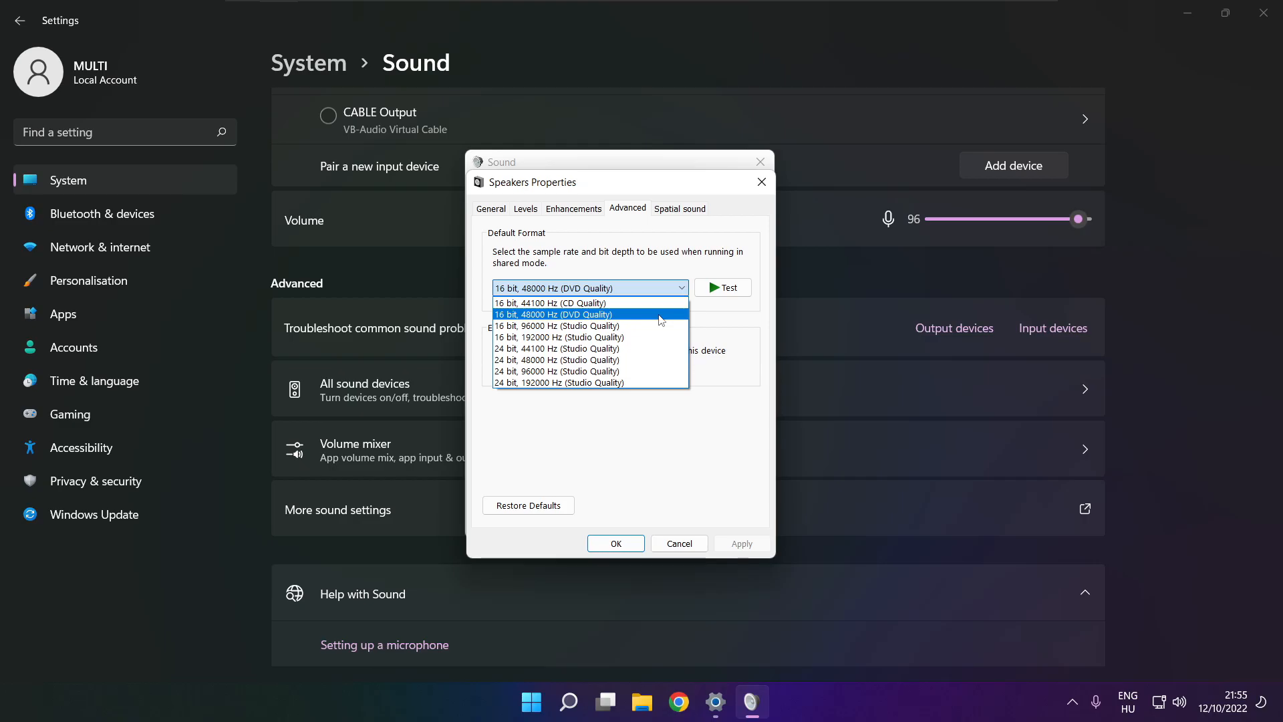
left_click(553, 314)
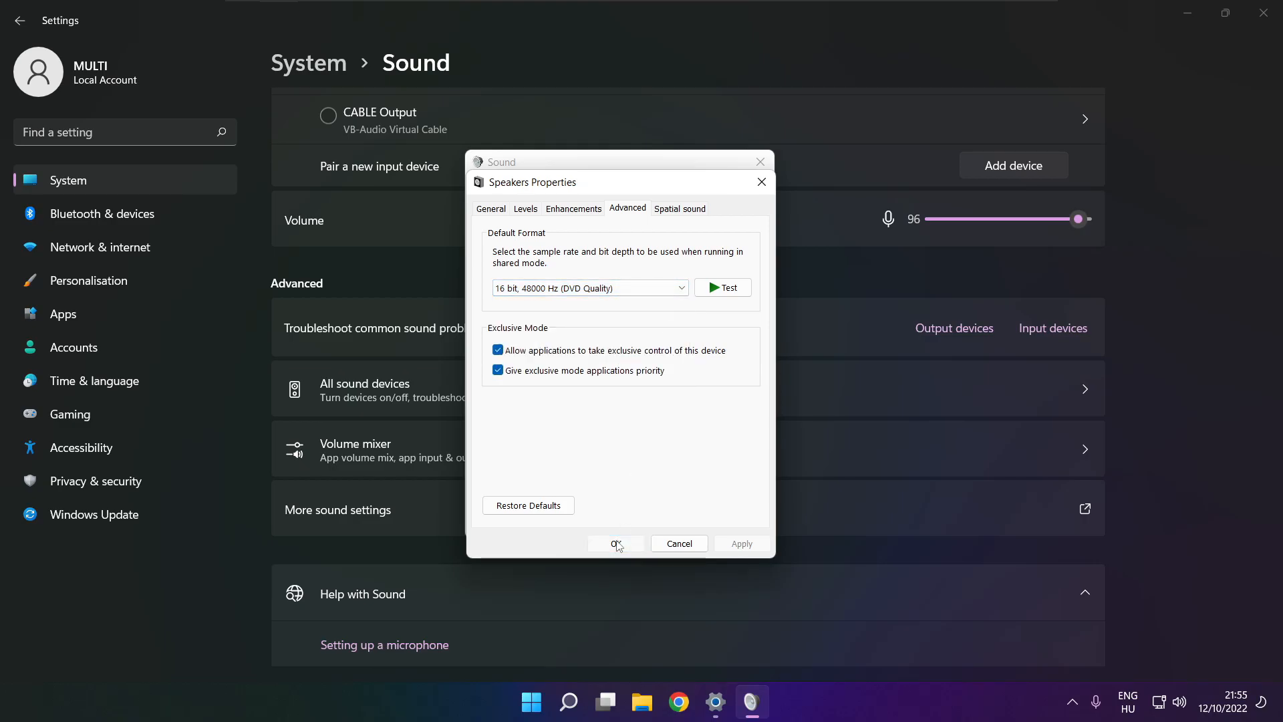
left_click(615, 543)
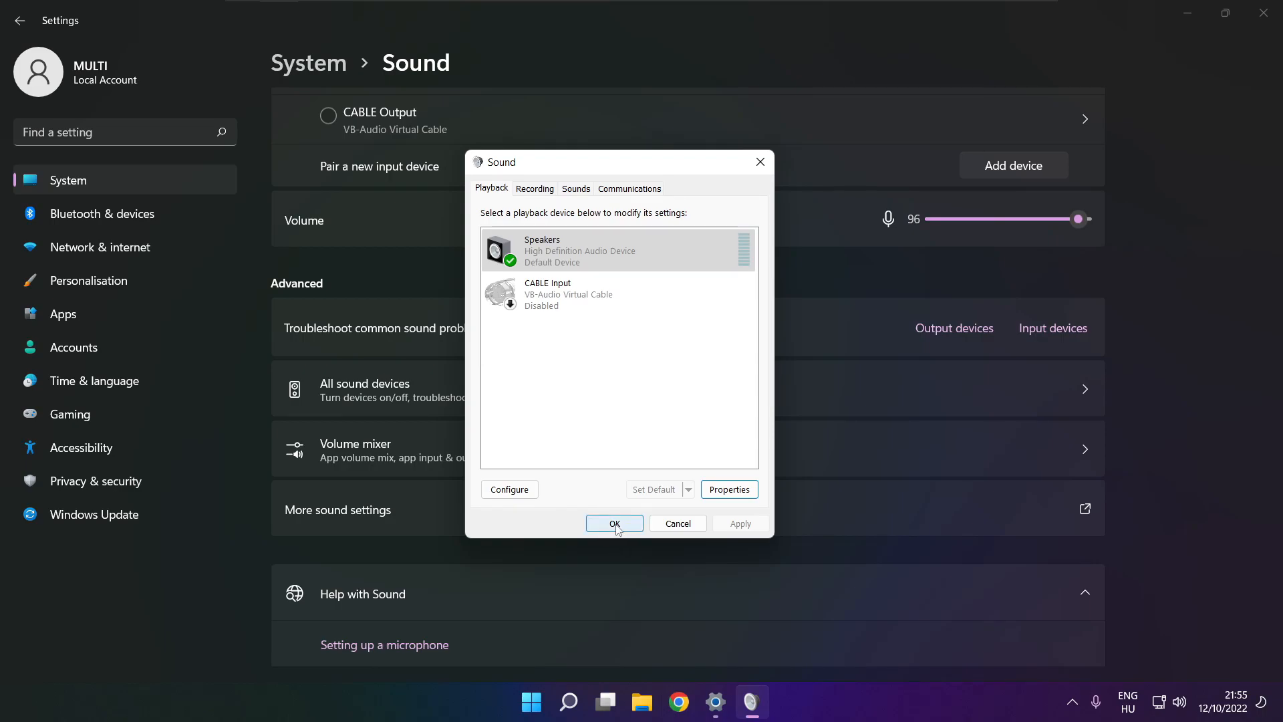
Close the Sound dialog and Settings, then restart the computer from the Start menu power options.
left_click(614, 524)
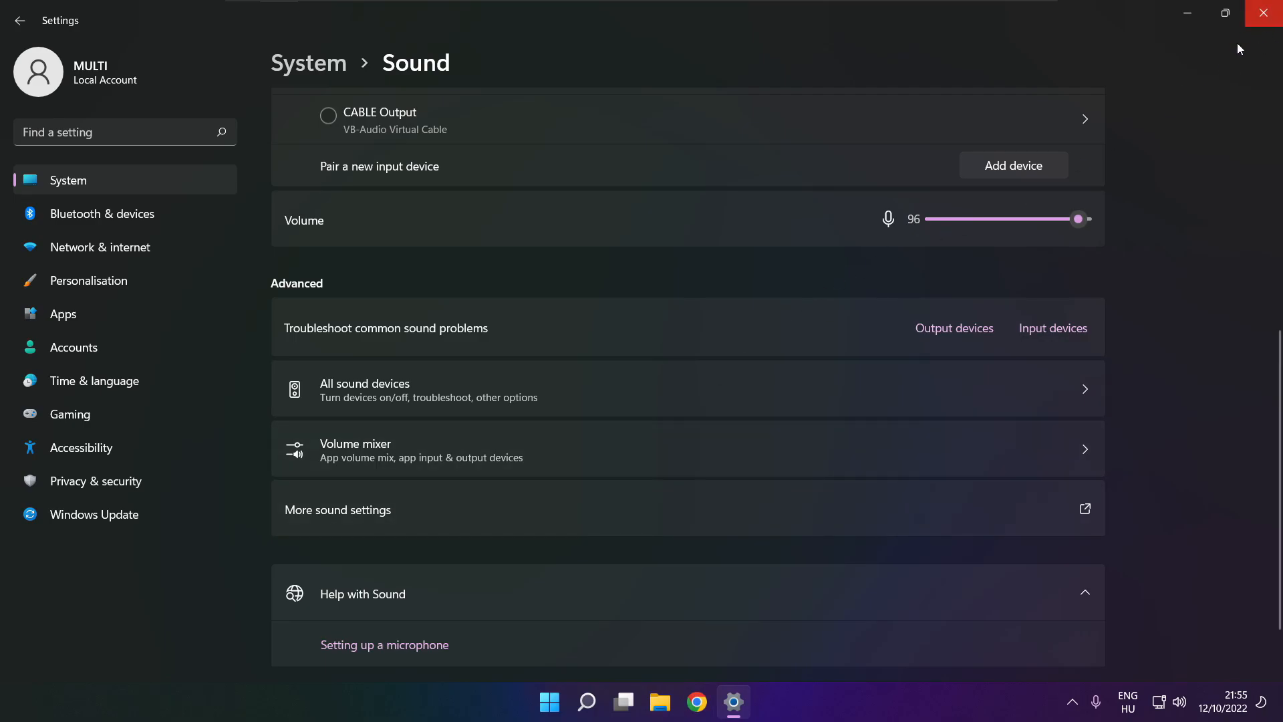
left_click(548, 701)
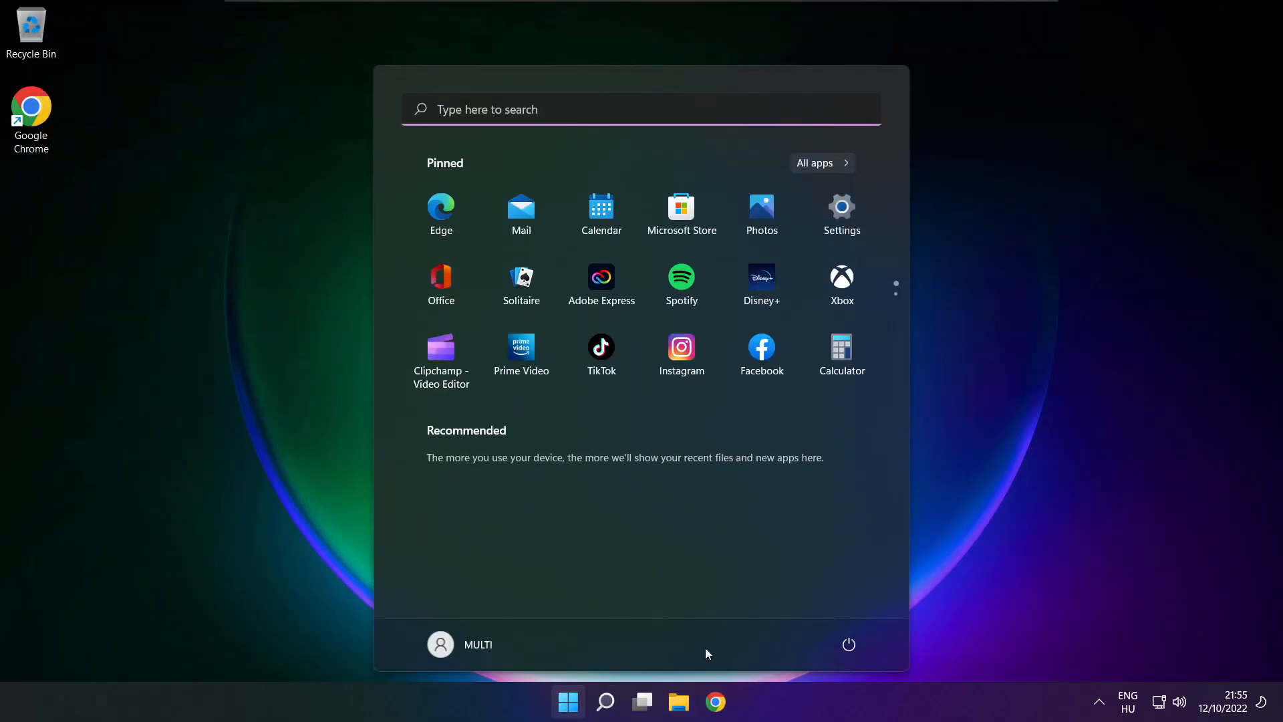
left_click(848, 644)
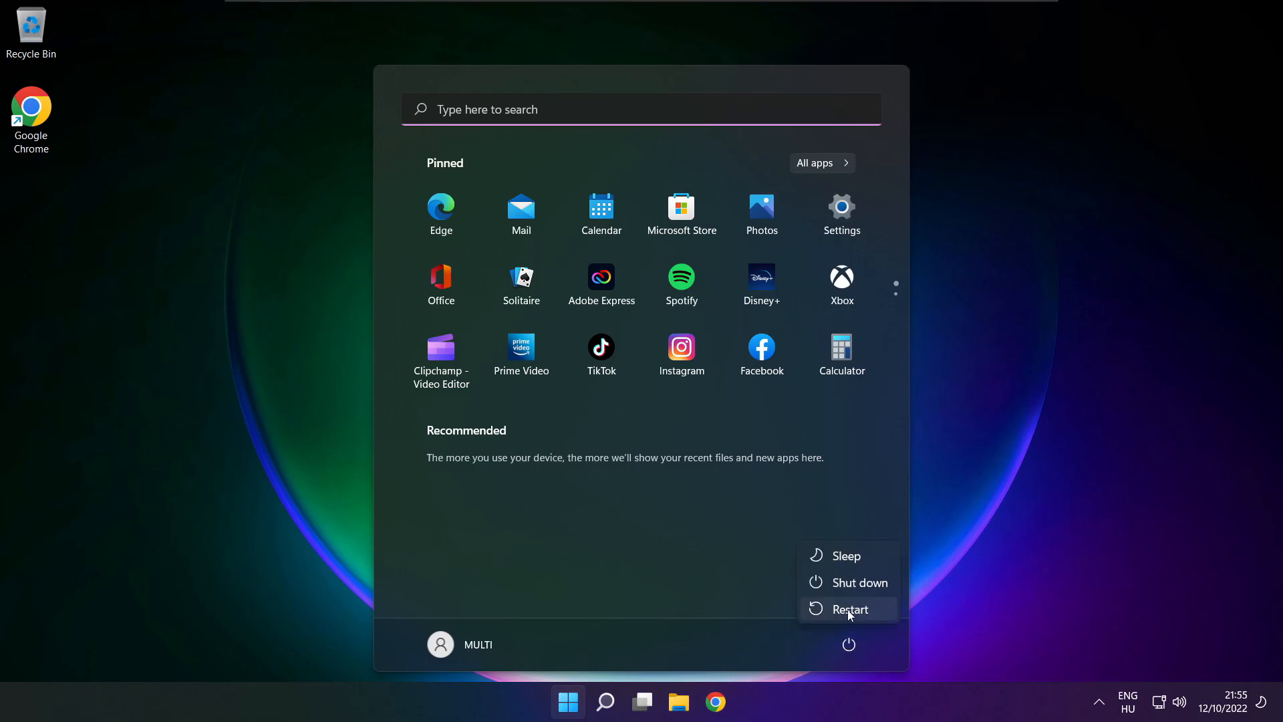
left_click(850, 609)
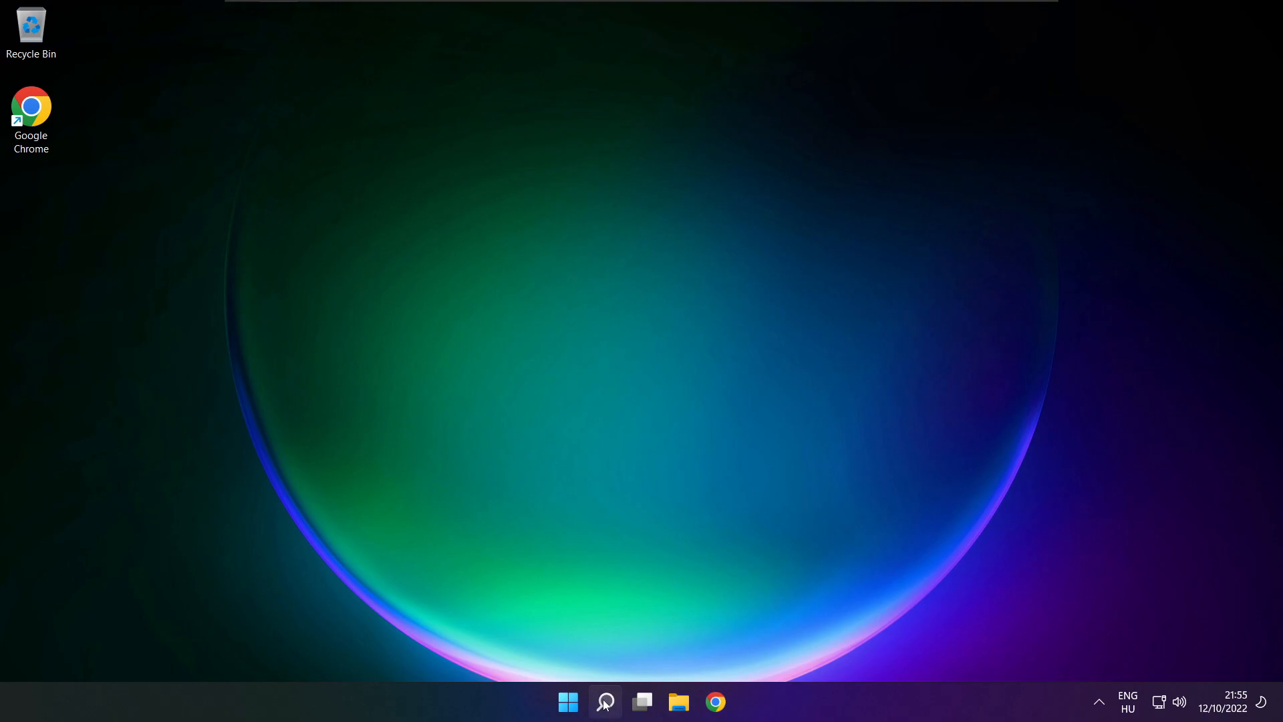
Search for 'device Manager', launch it and move its window toward the screen centre.
left_click(610, 719)
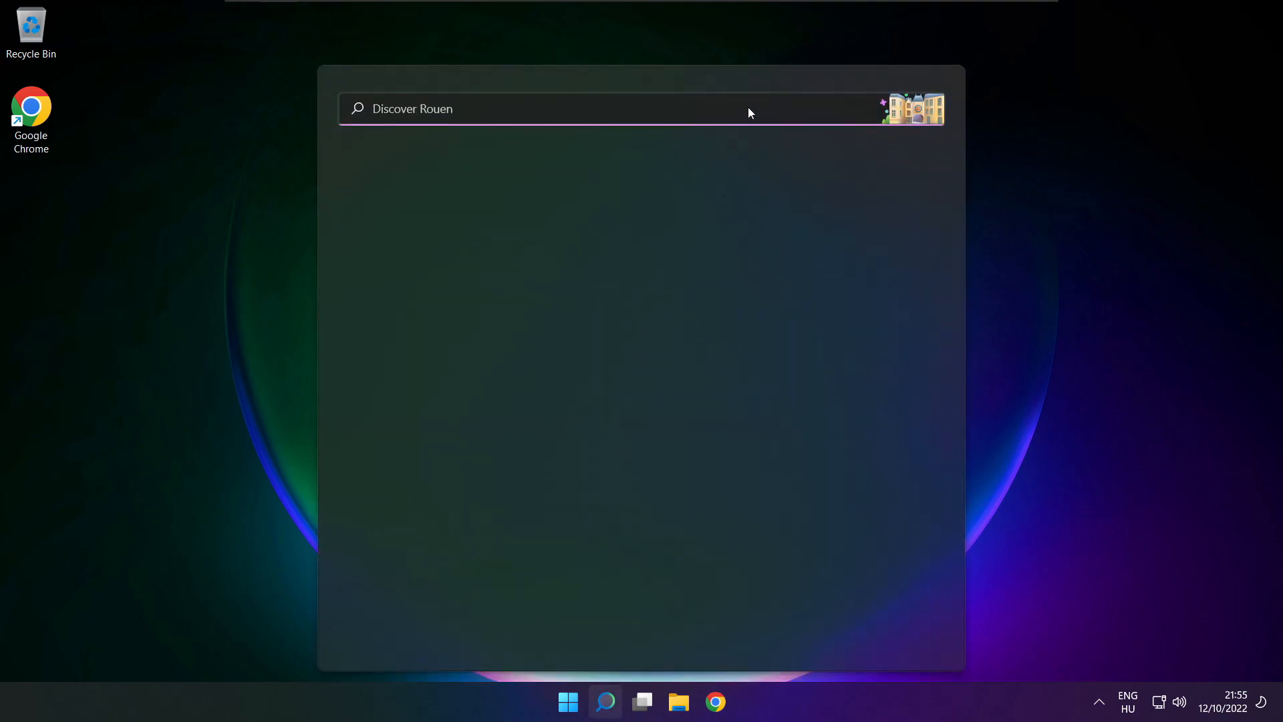
type("device Manager")
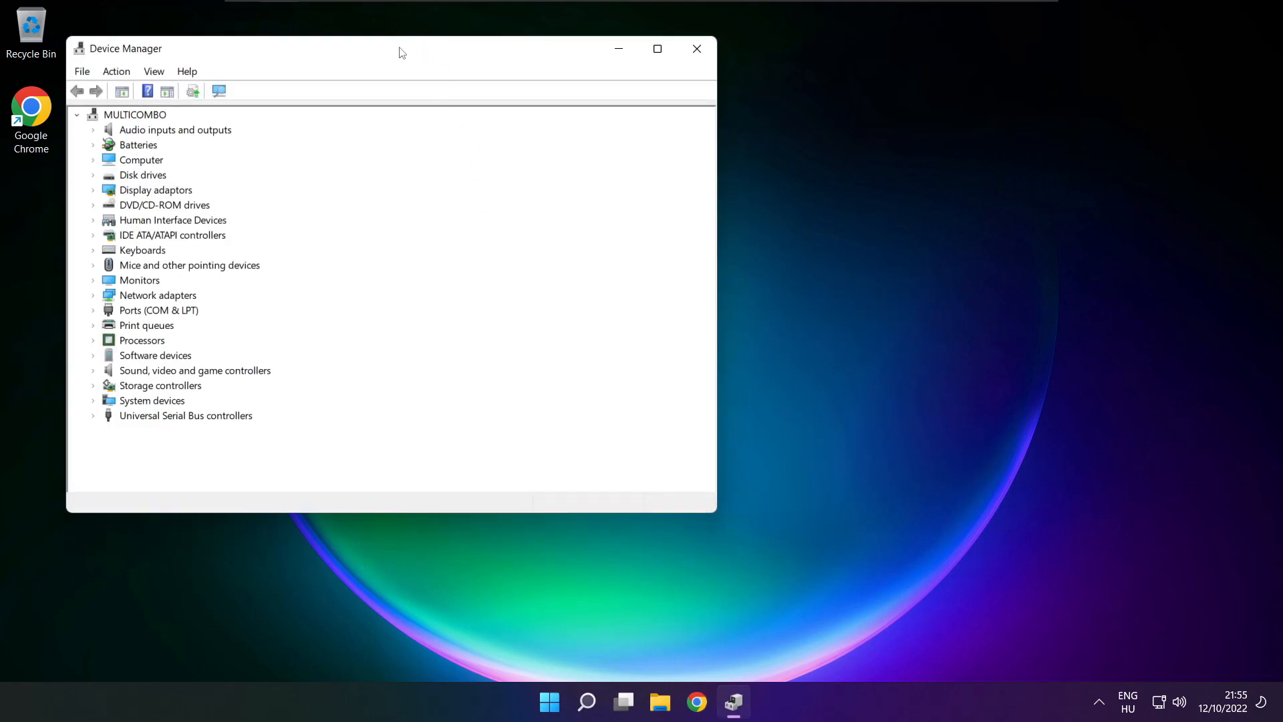
left_click_drag(401, 52, 671, 119)
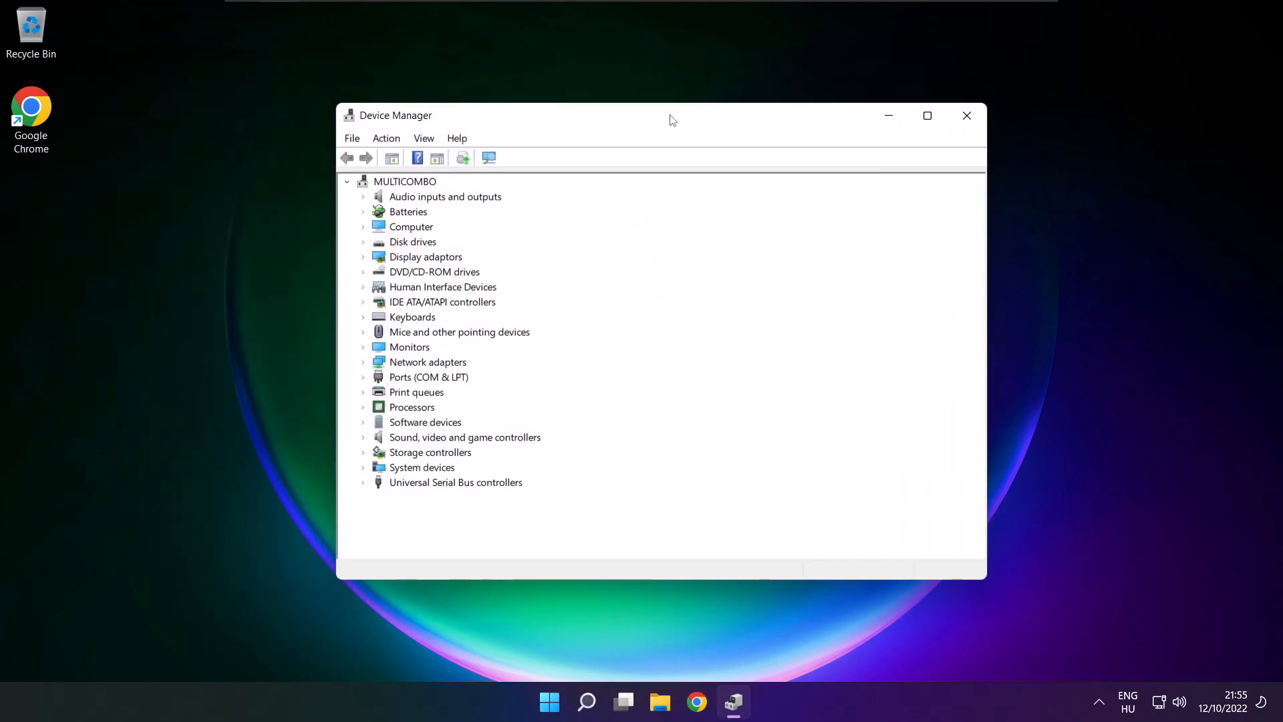
mouse_move(380, 449)
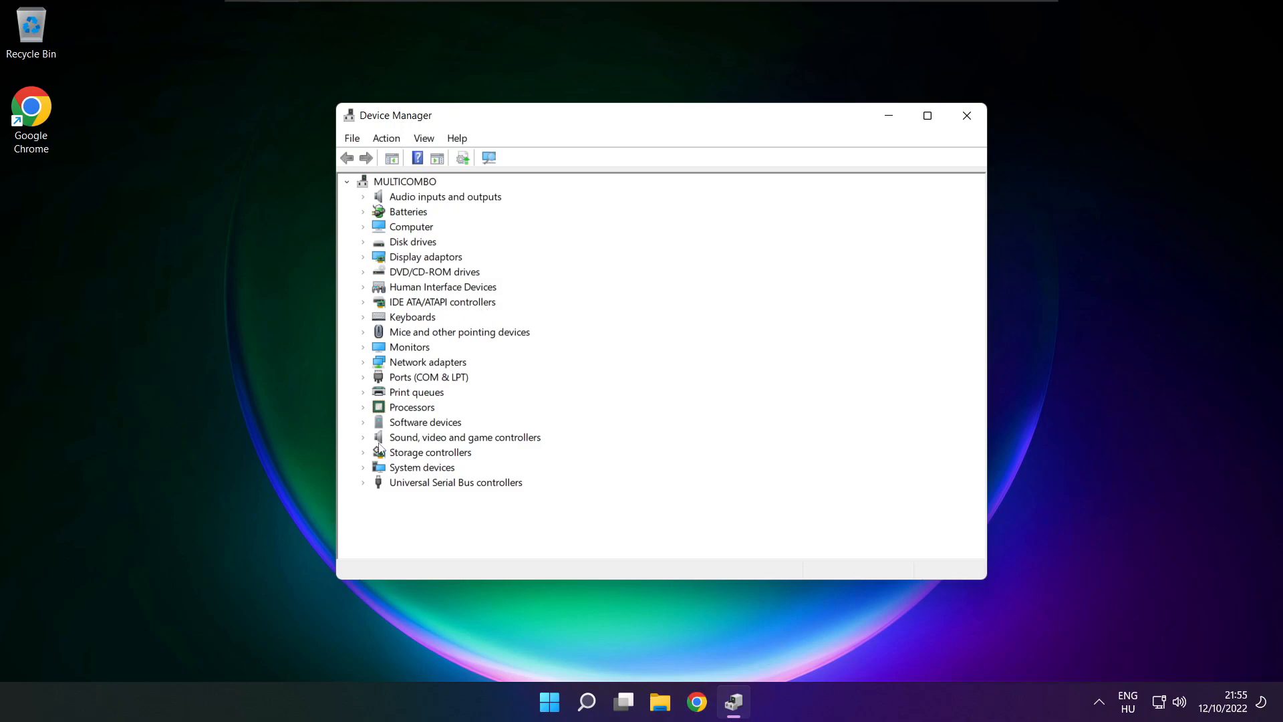
Expand Sound, video and game controllers and select High Definition Audio Device.
left_click(465, 436)
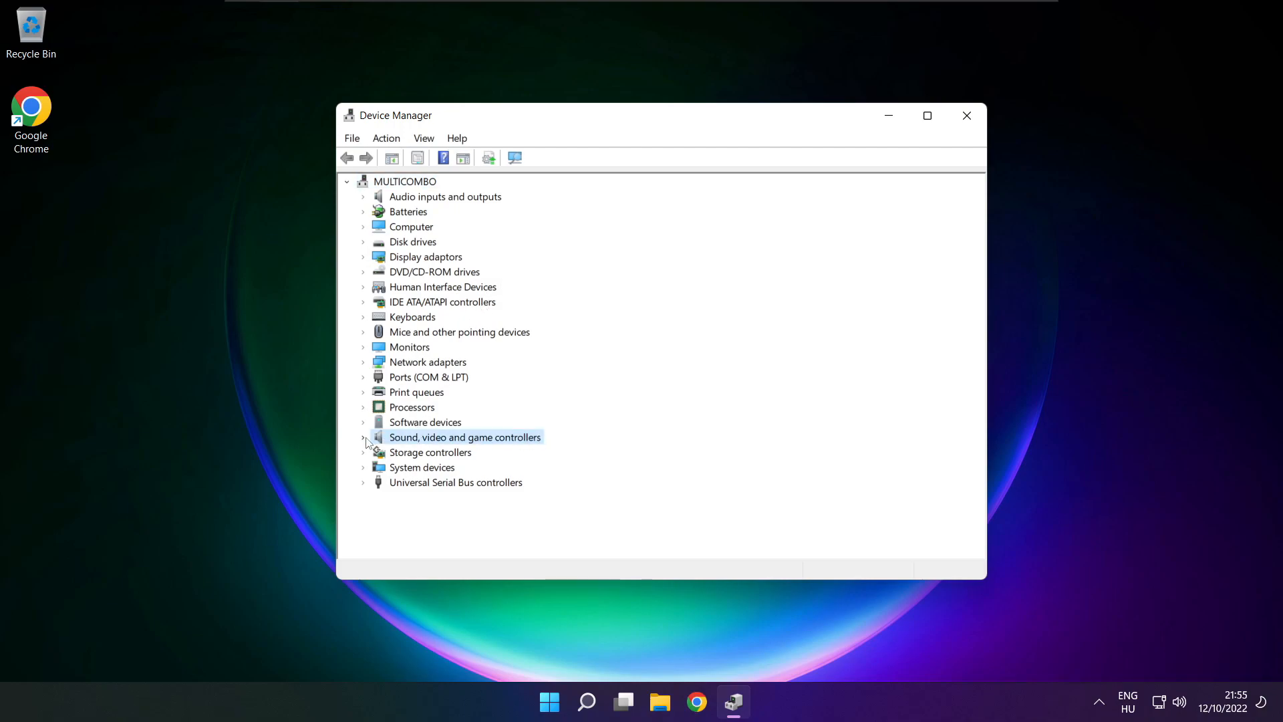
left_click(363, 437)
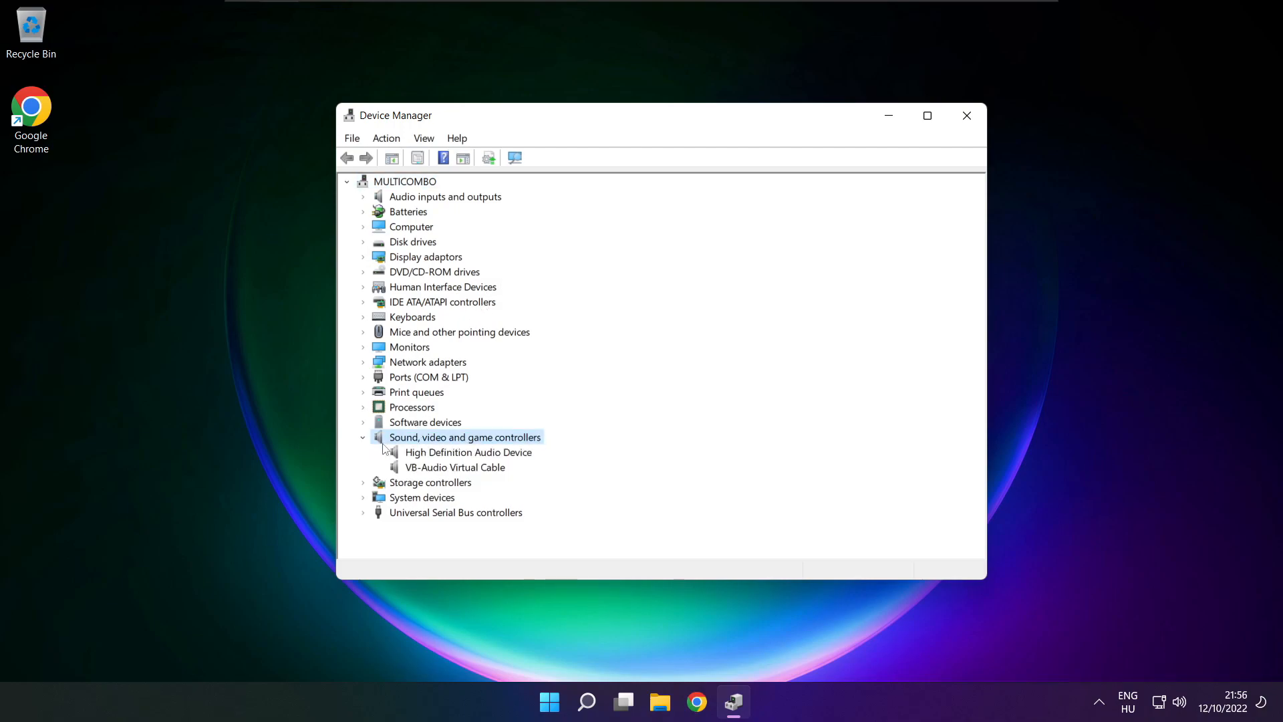
left_click(468, 452)
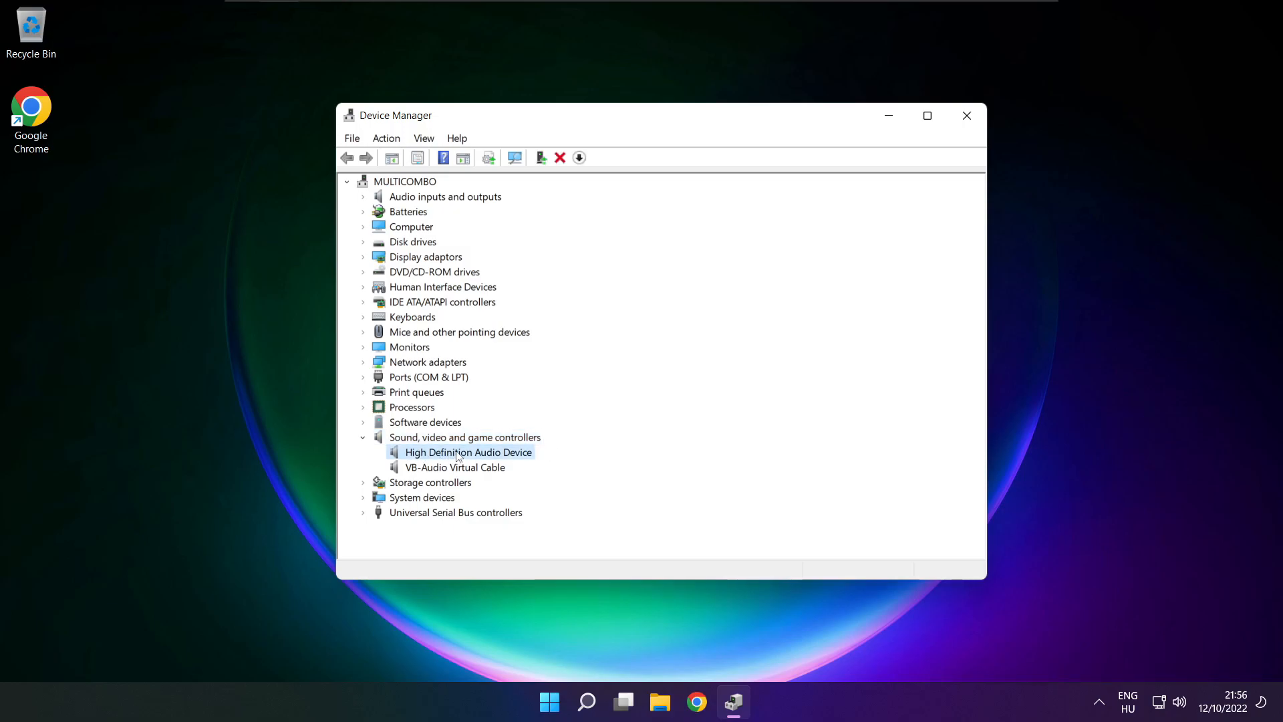
Start Update driver for the audio device, browsing this computer and picking from available drivers.
right_click(468, 452)
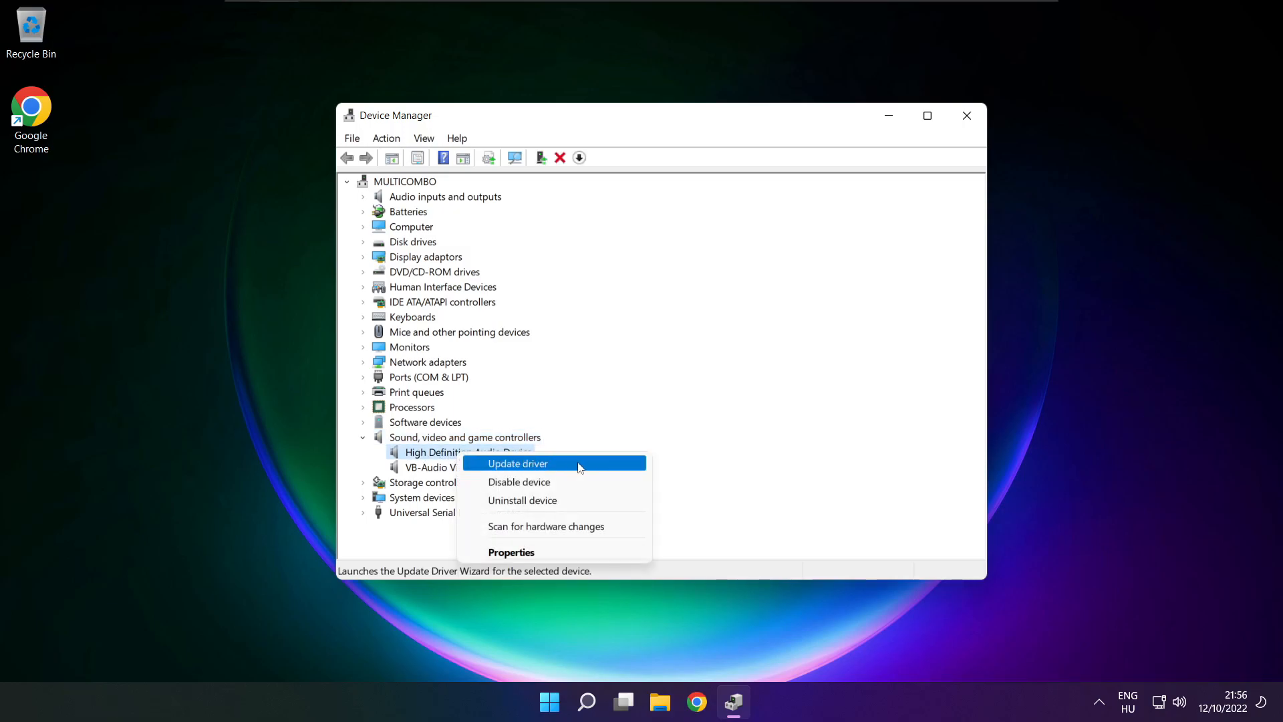
left_click(517, 462)
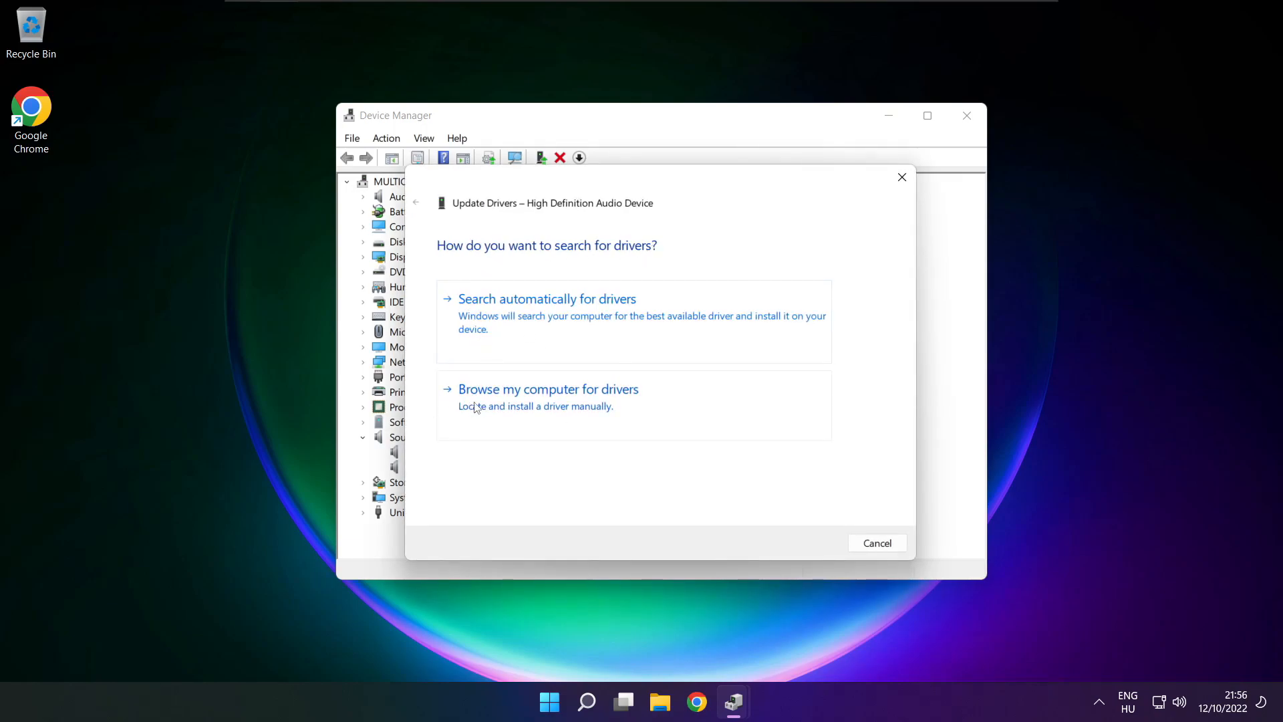
mouse_move(576, 406)
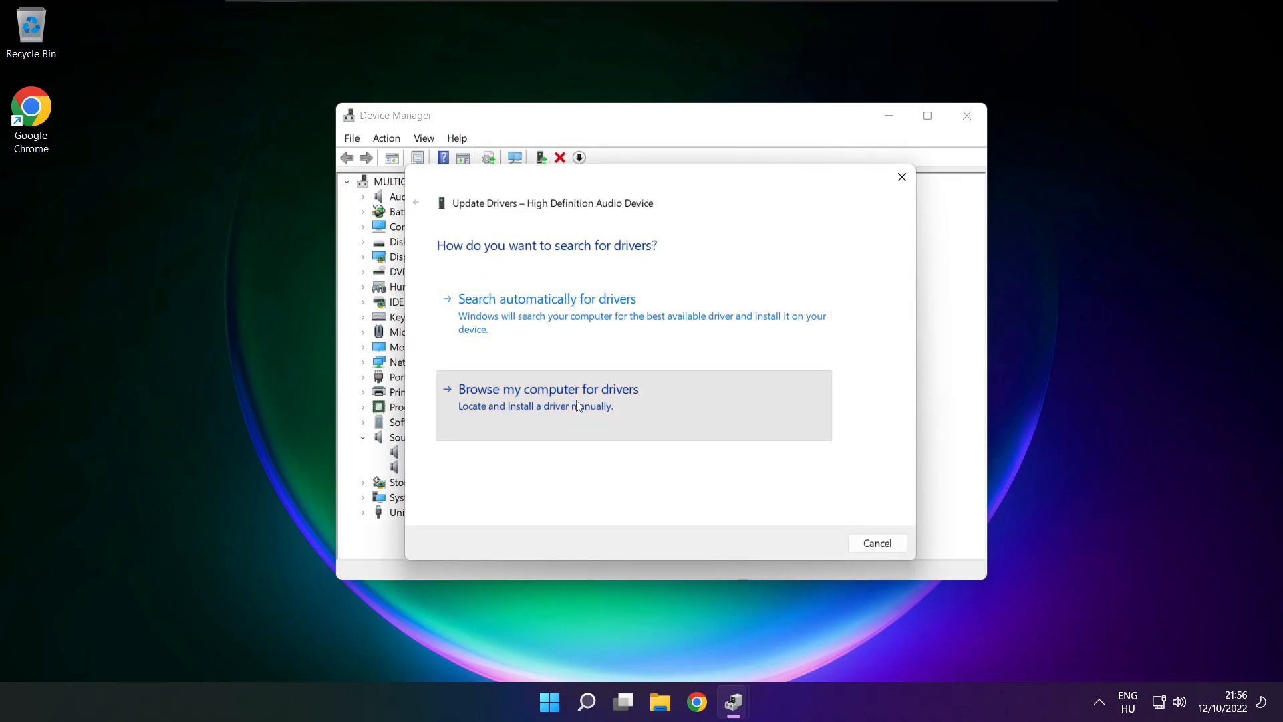
left_click(548, 389)
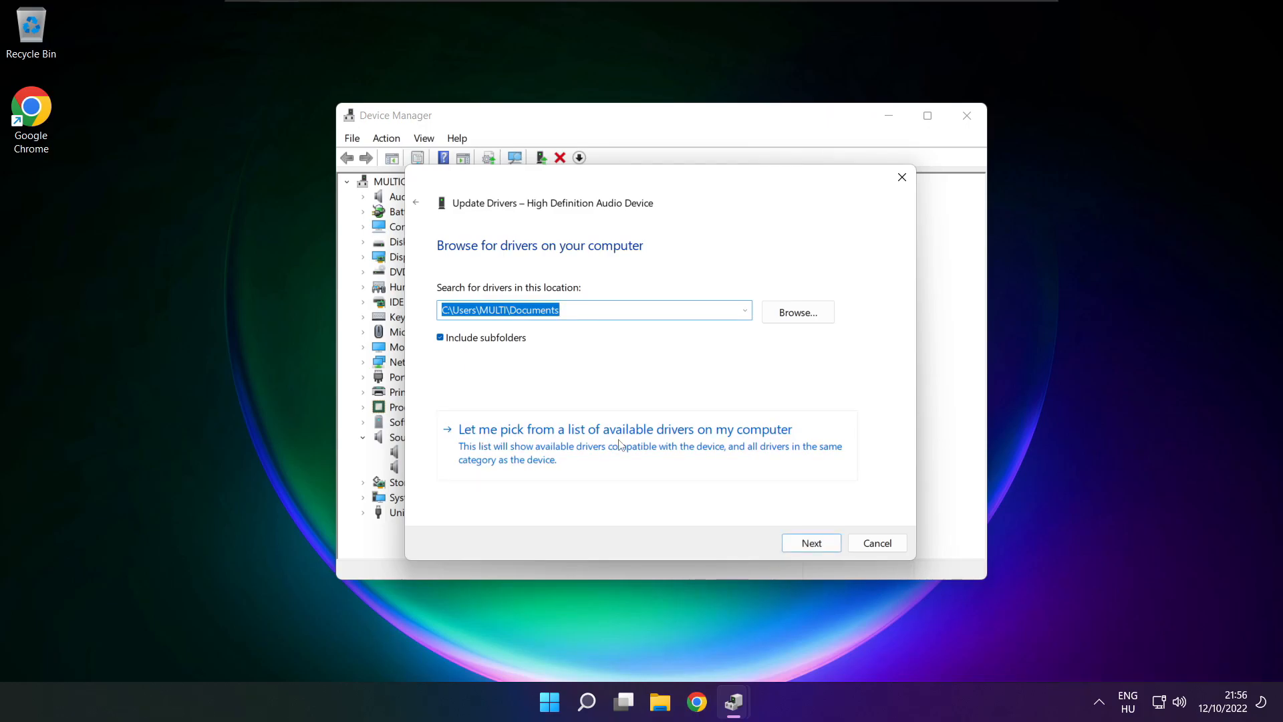
mouse_move(630, 455)
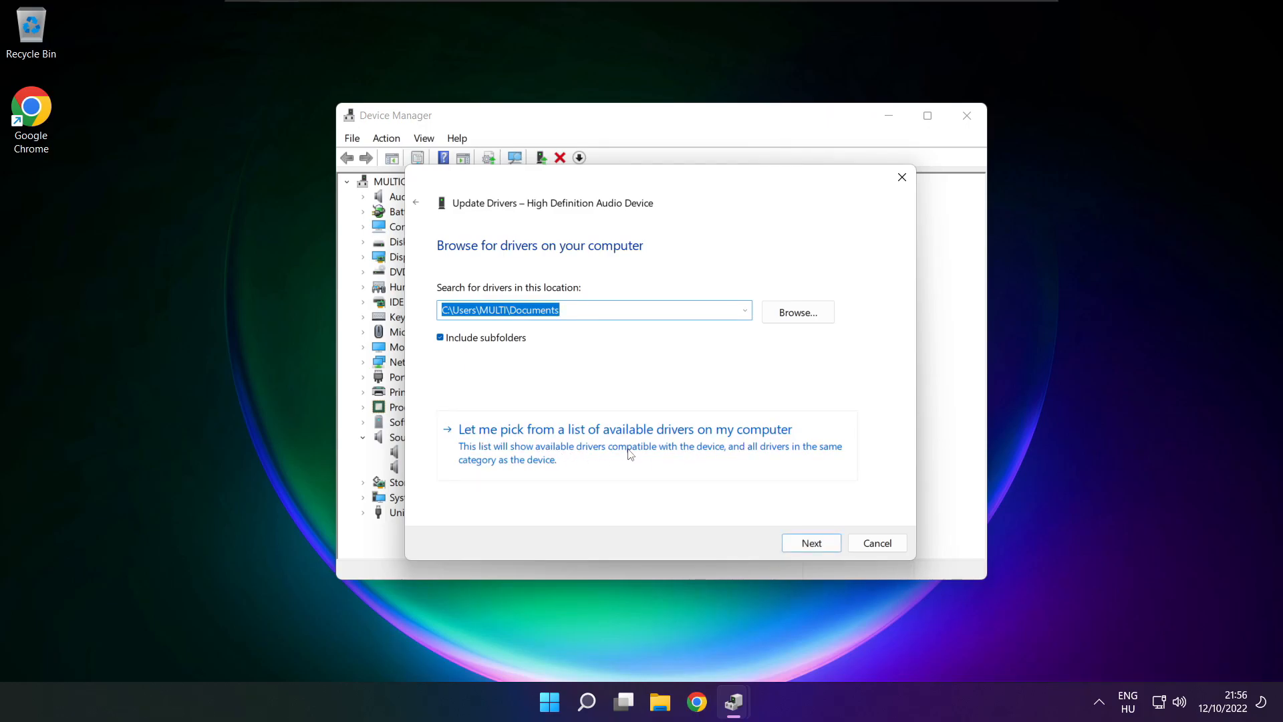
left_click(624, 429)
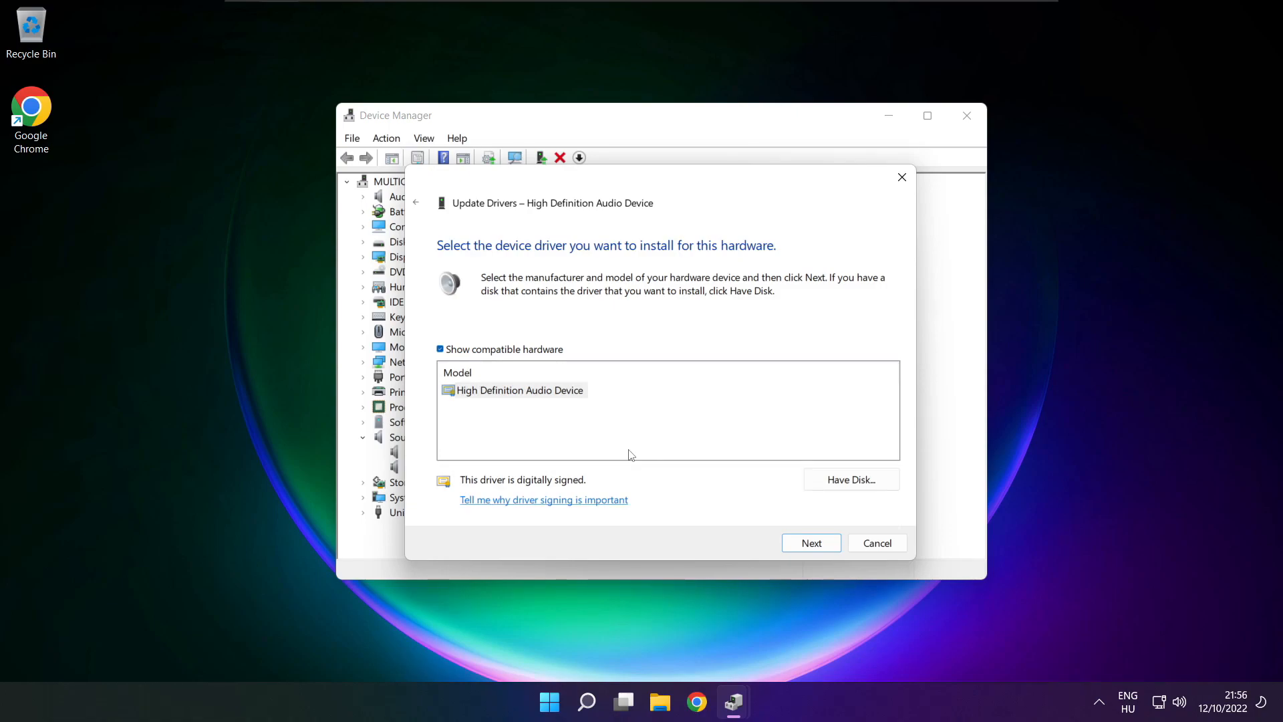
Select the High Definition Audio Device model and install it, confirming the warning with Yes.
left_click(519, 390)
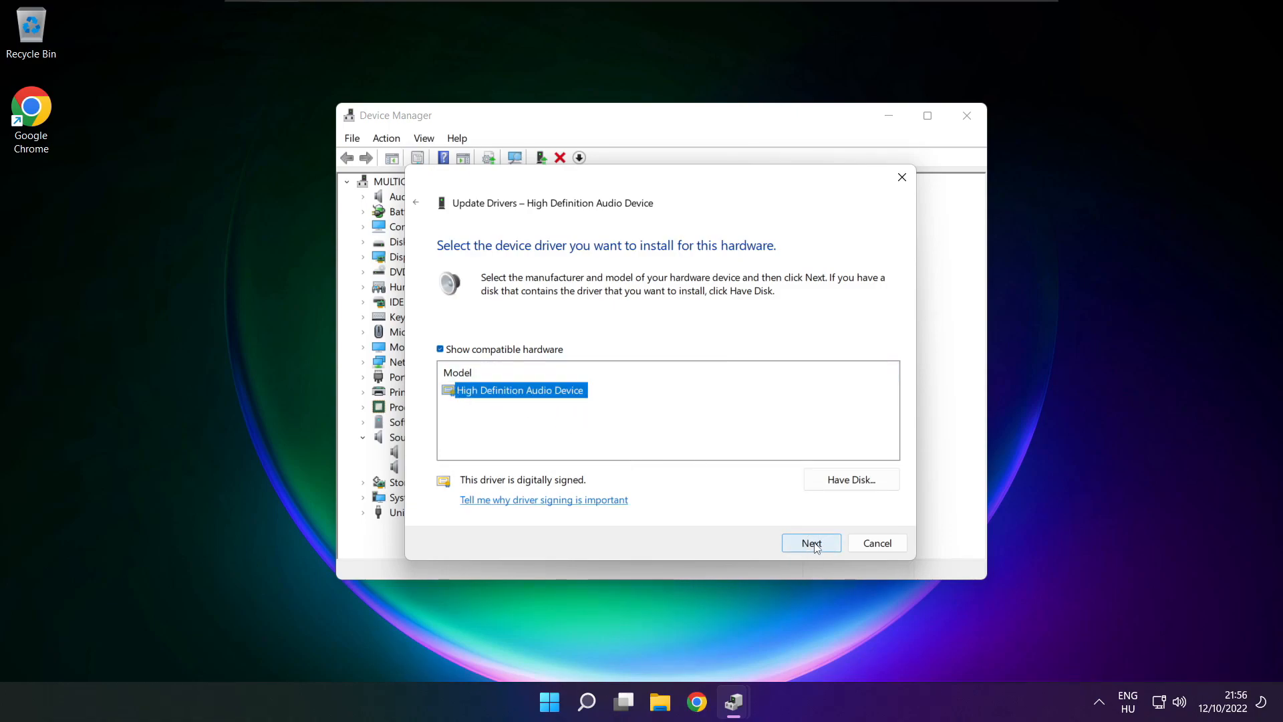
left_click(811, 543)
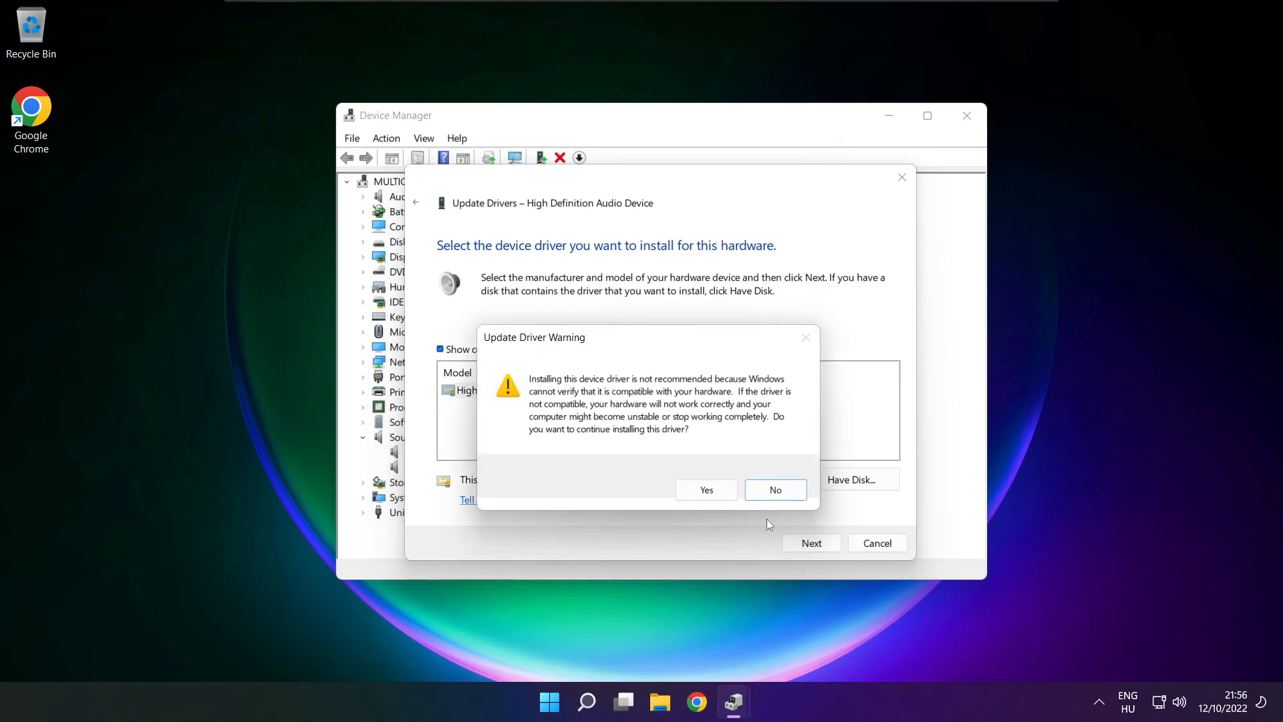
left_click(706, 489)
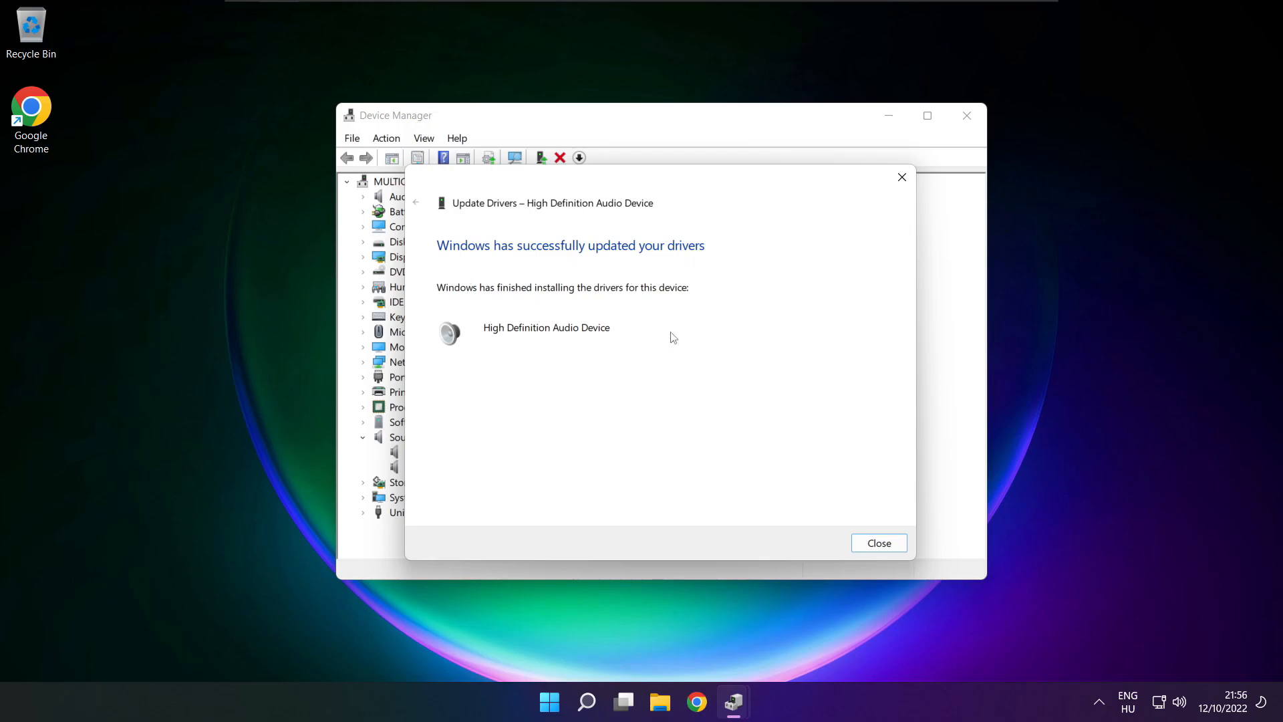
Close the driver wizard and Device Manager, then bring up the Start menu.
left_click(880, 542)
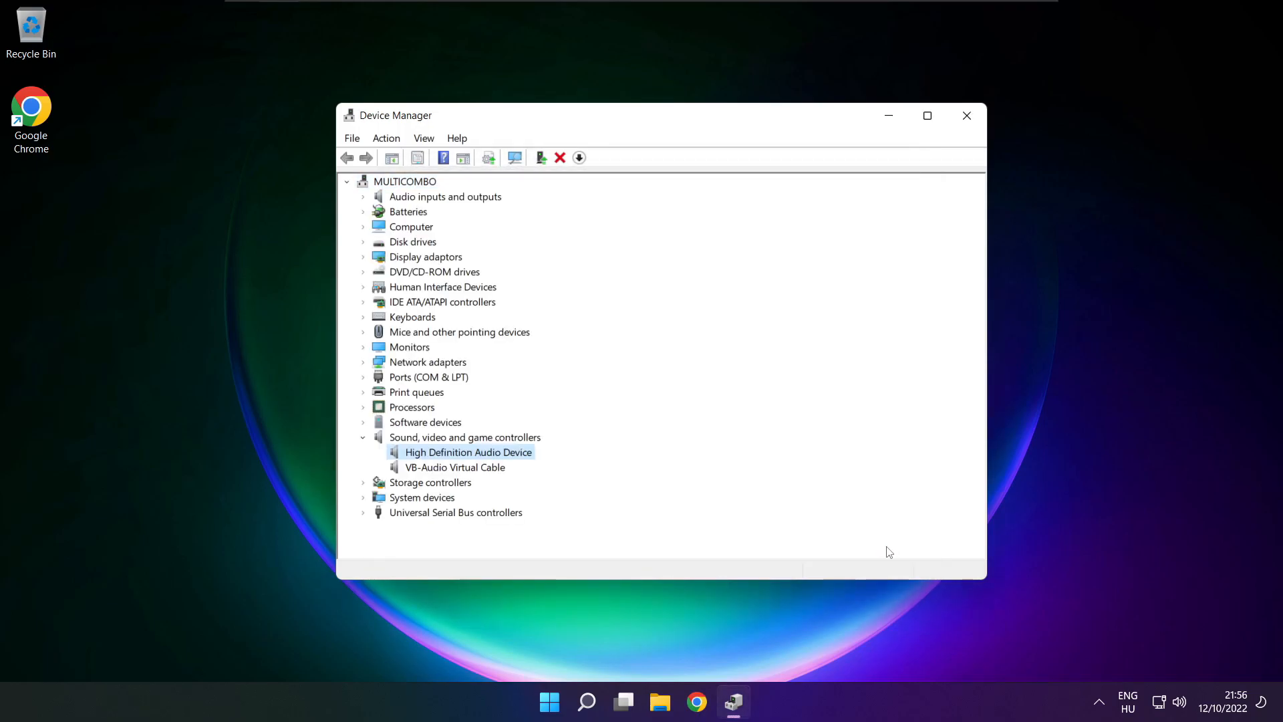
mouse_move(968, 118)
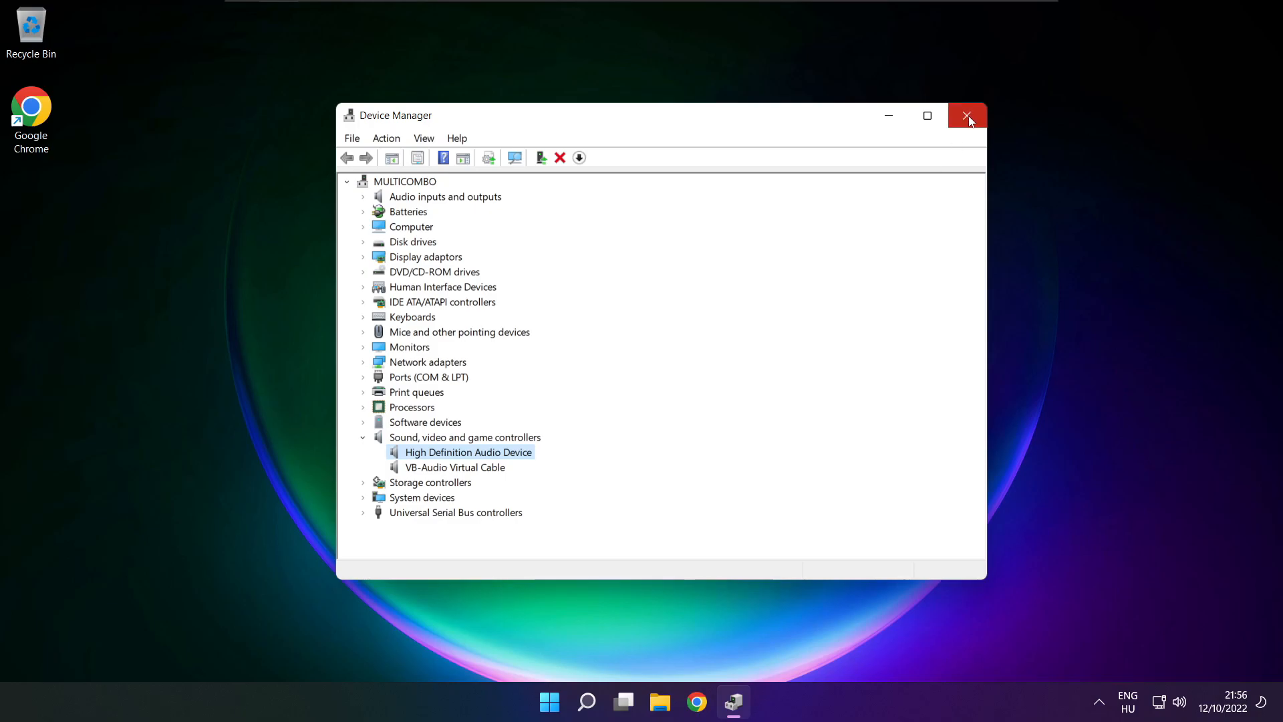
left_click(967, 114)
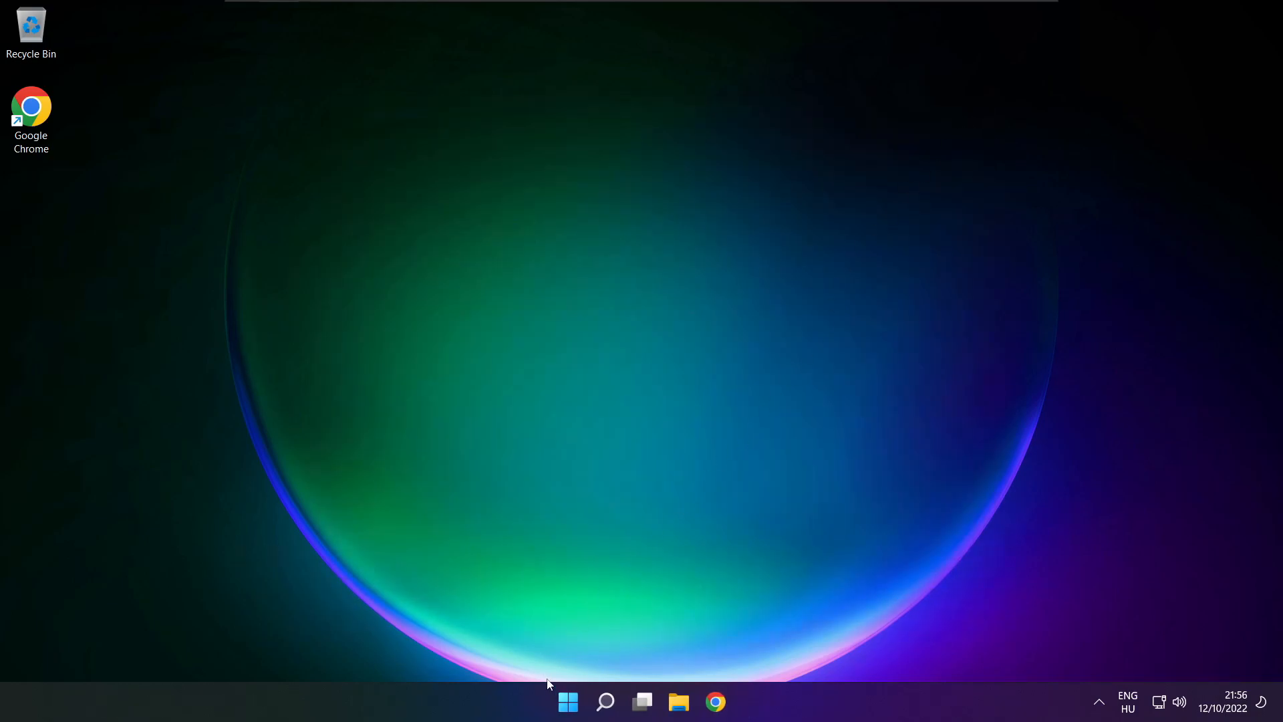
left_click(567, 702)
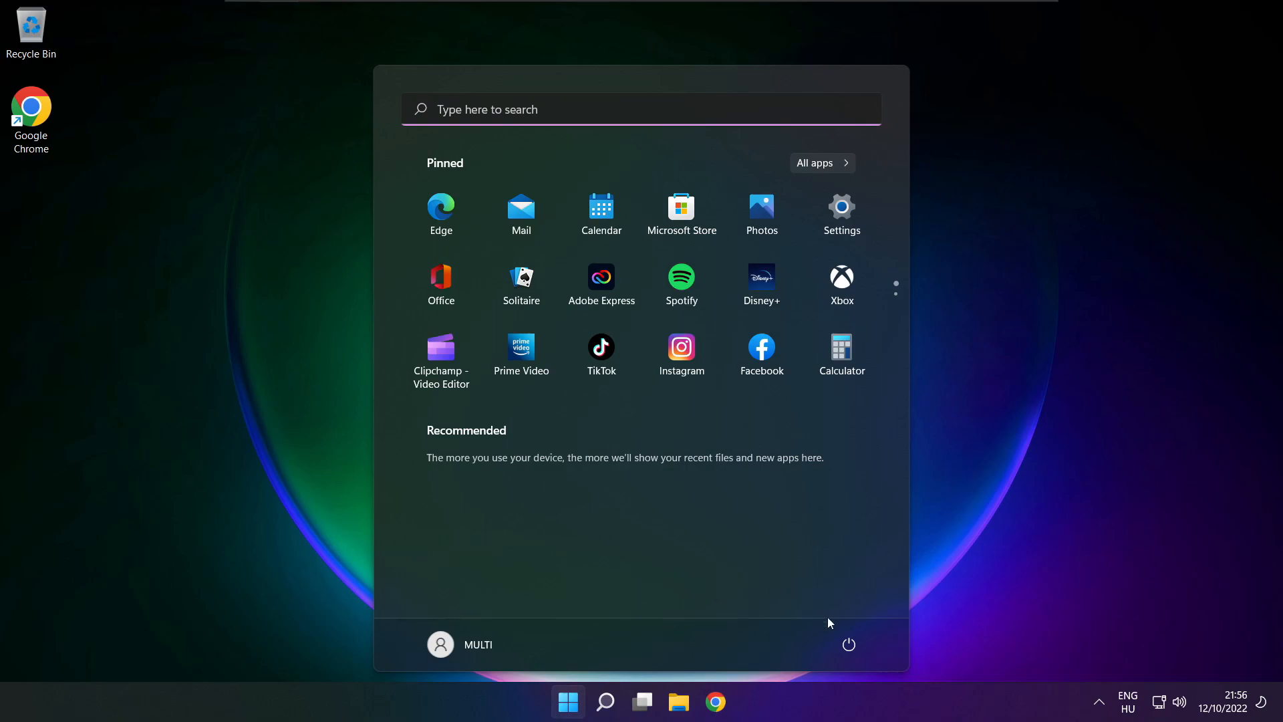
Launch Settings and scroll the Sound page down to the Advanced section.
left_click(848, 645)
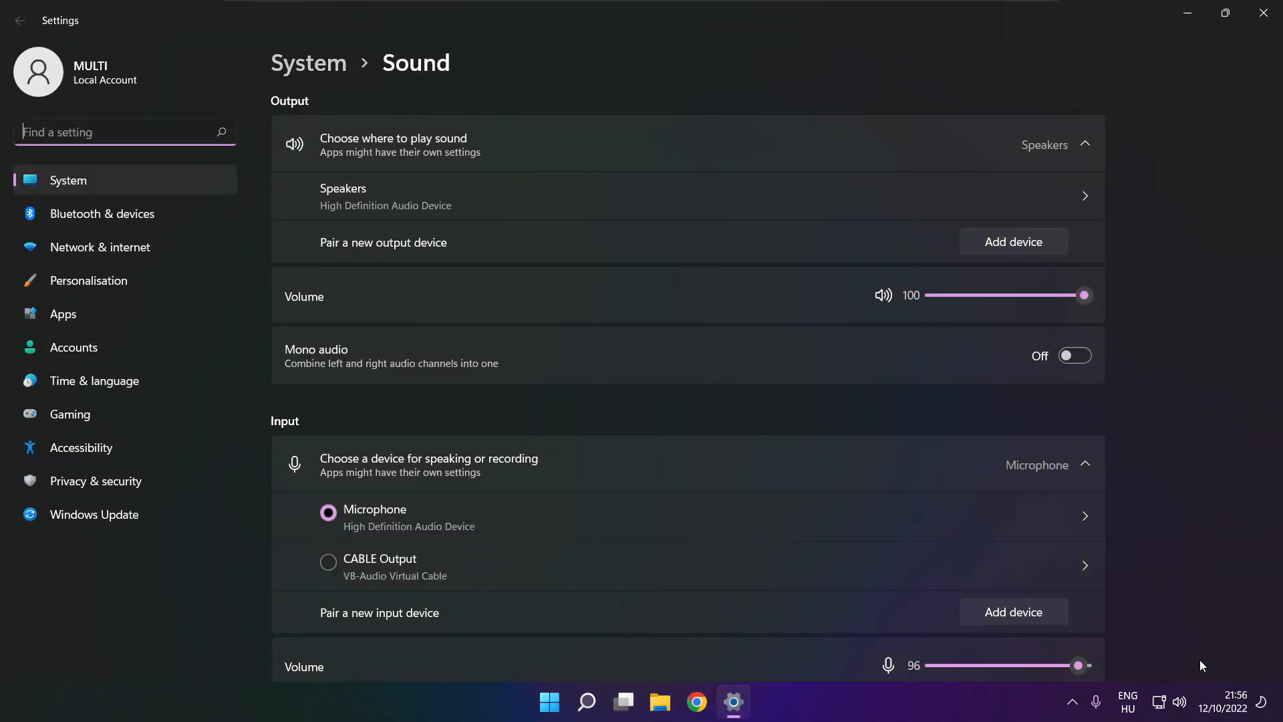
scroll("down", 3)
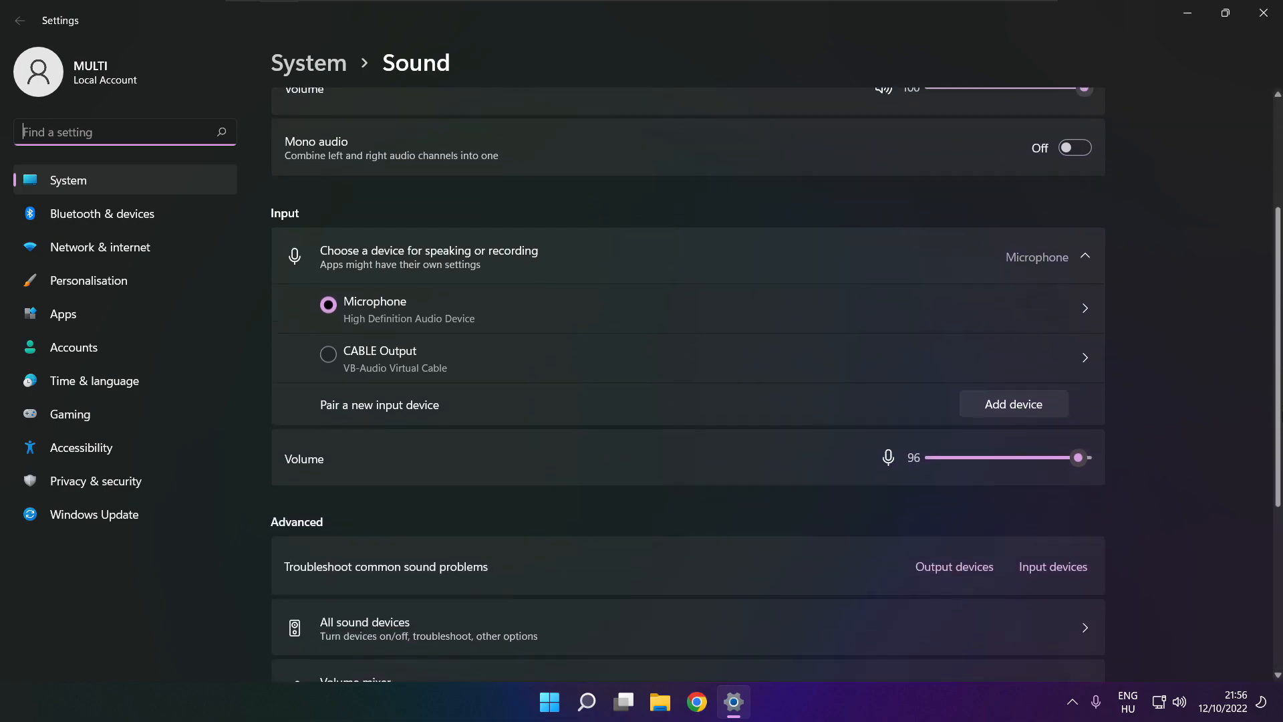
scroll("down", 3)
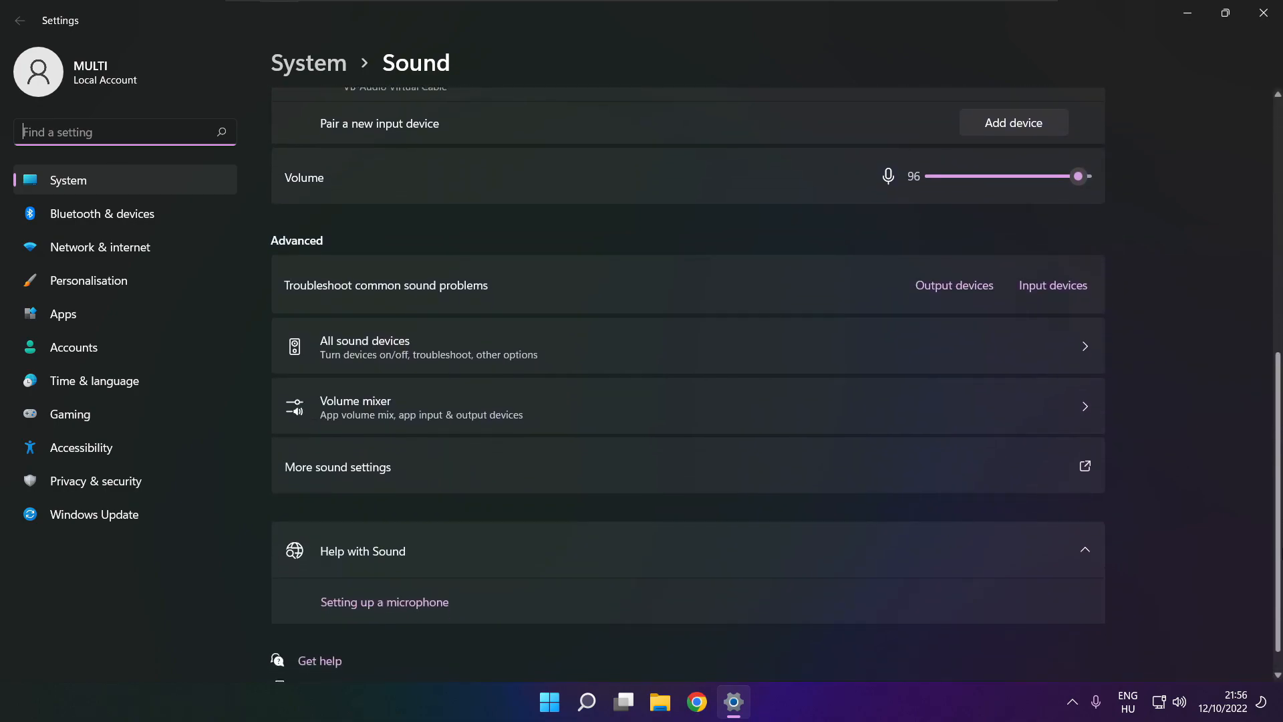
scroll("down", 3)
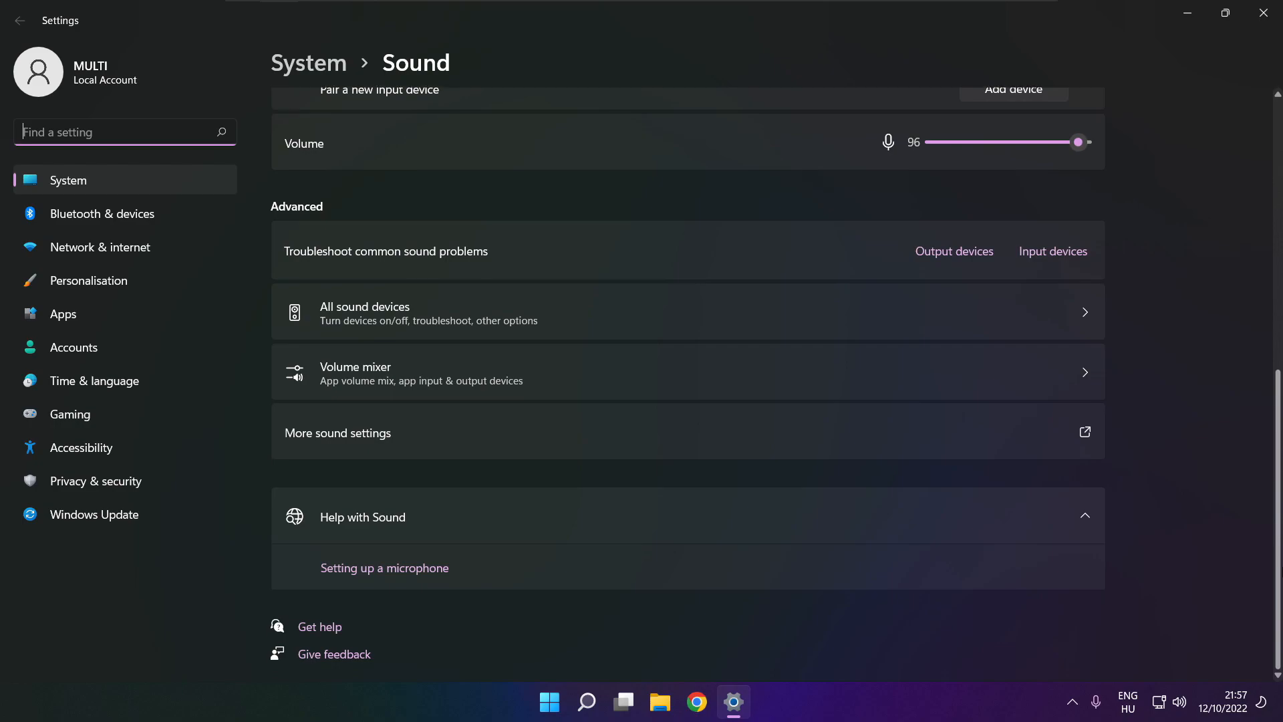
mouse_move(967, 270)
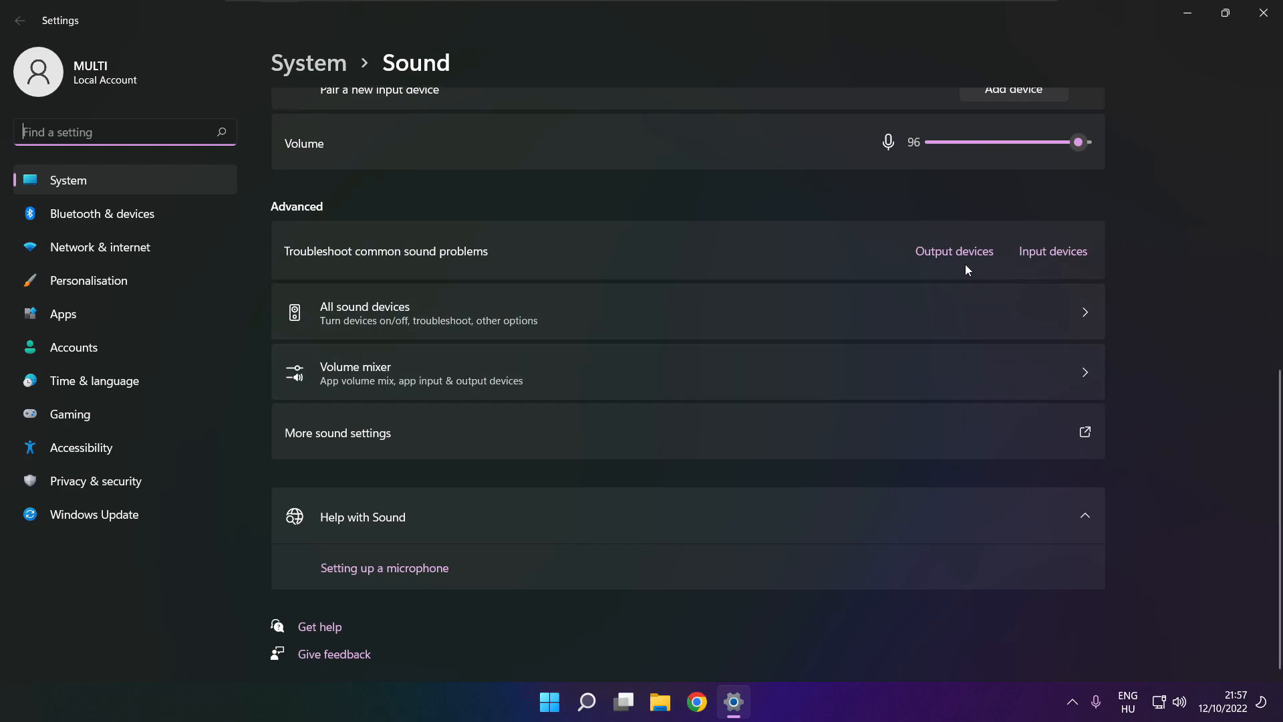
mouse_move(955, 259)
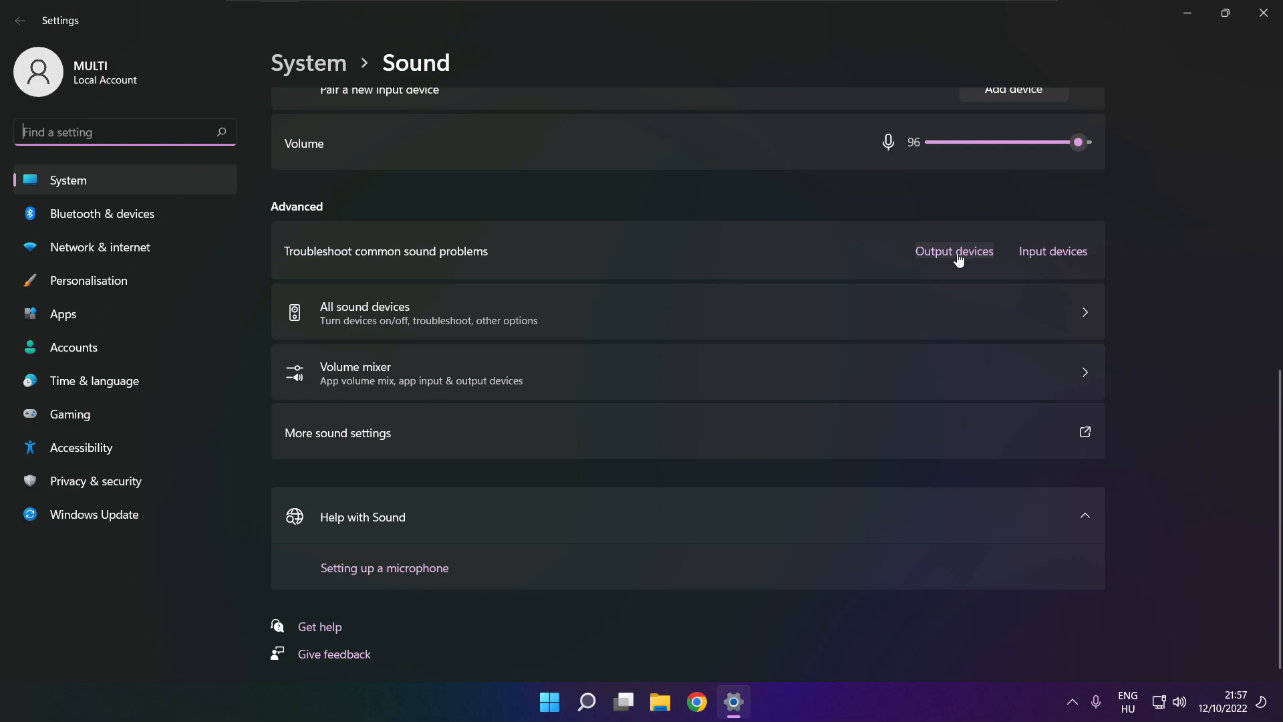
Launch the Playing Audio troubleshooter for output devices from the sound troubleshoot section.
left_click(955, 251)
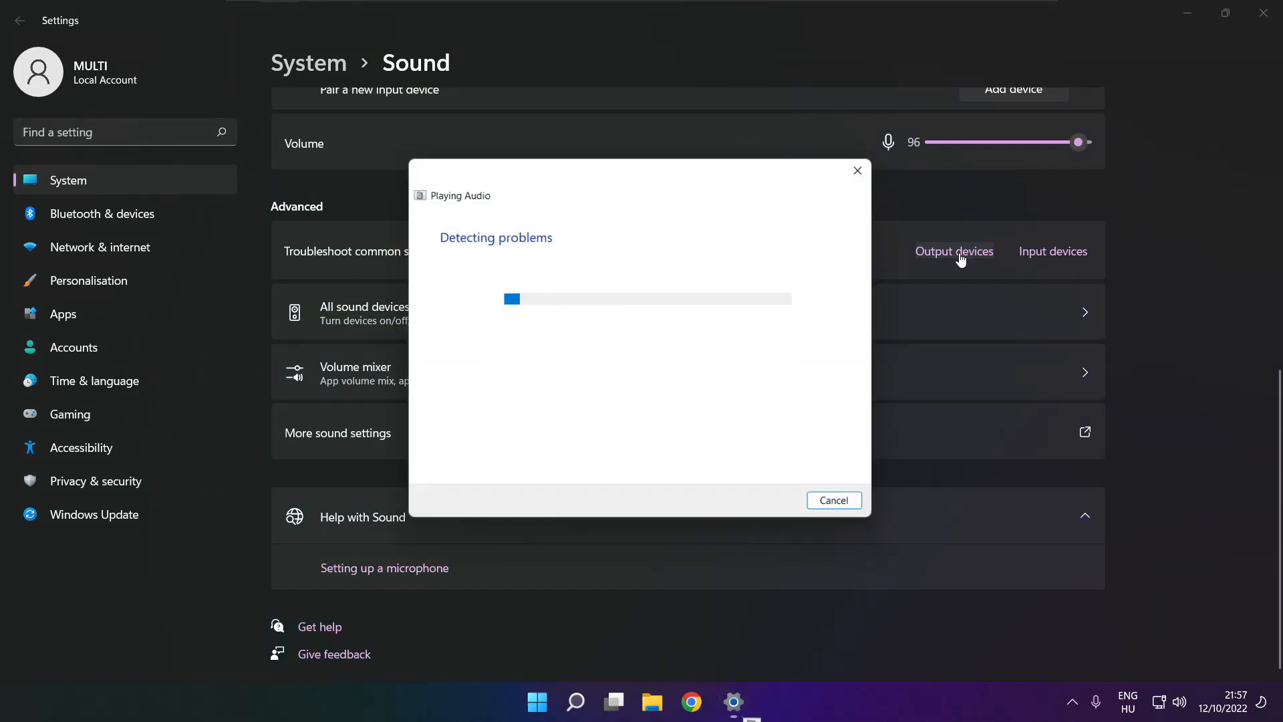